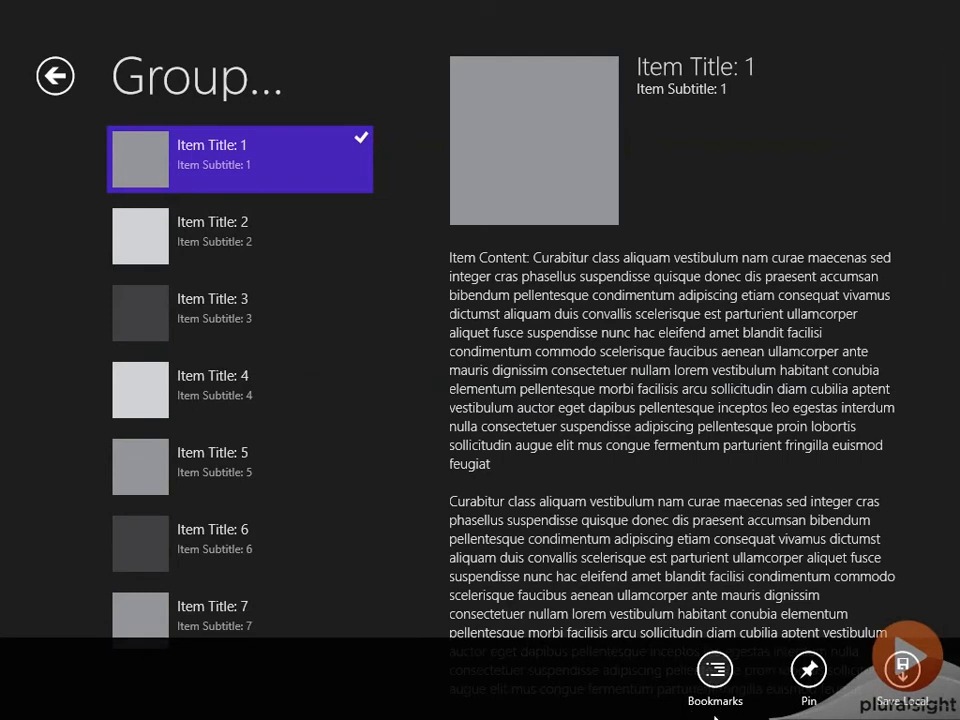
mouse_move(715, 668)
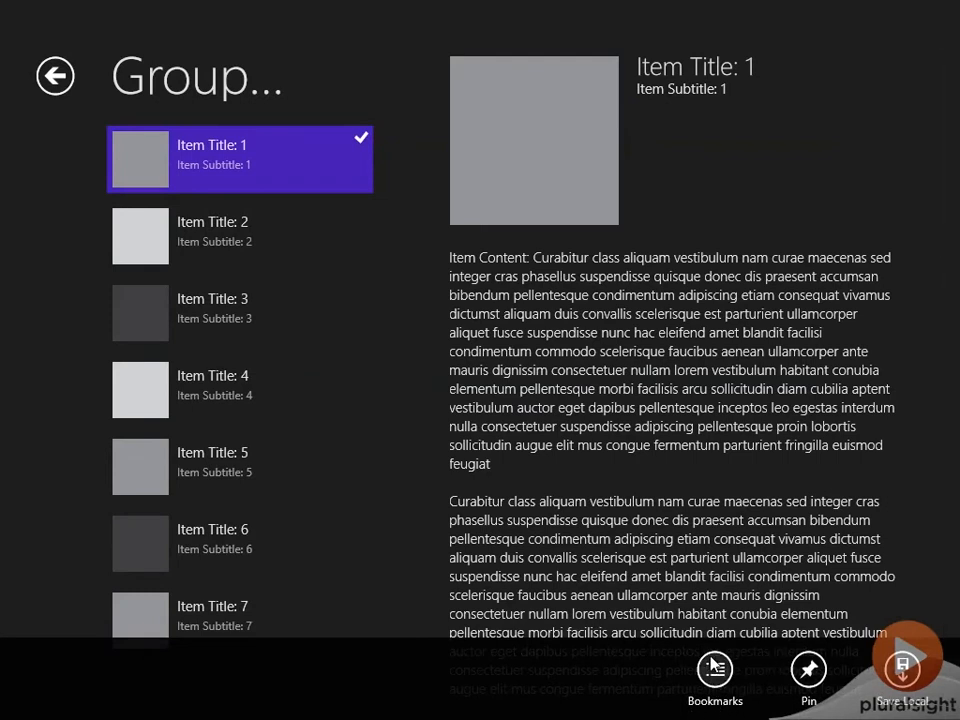
Step: Open and close the bookmark feature panel, then return to SplitPage.xaml.cs in Visual Studio
click(715, 676)
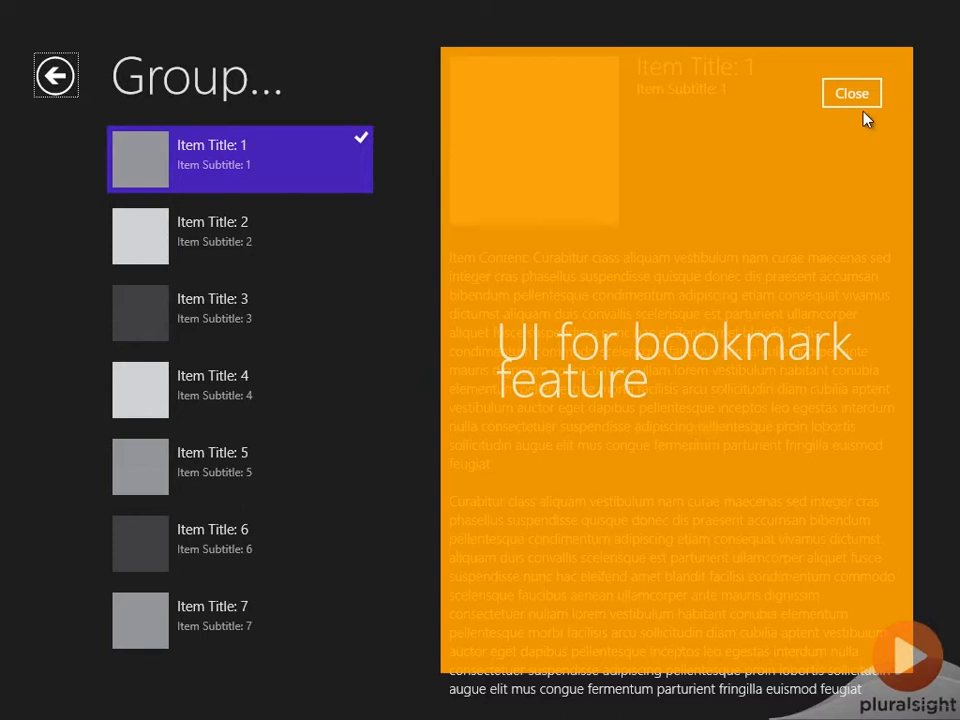
click(851, 93)
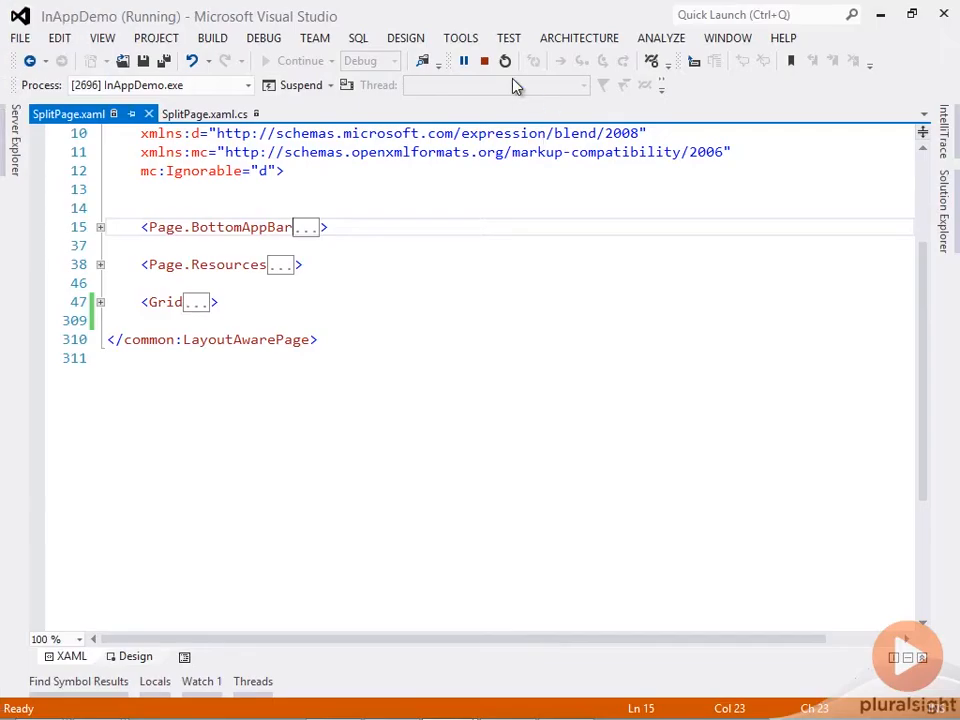
mouse_move(513, 84)
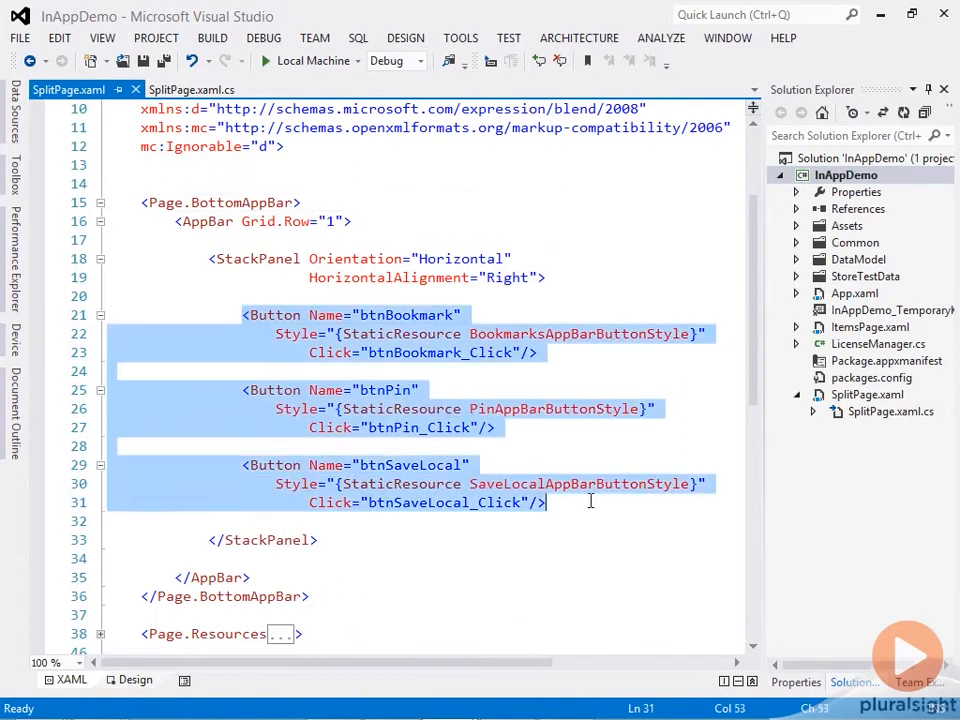
click(189, 89)
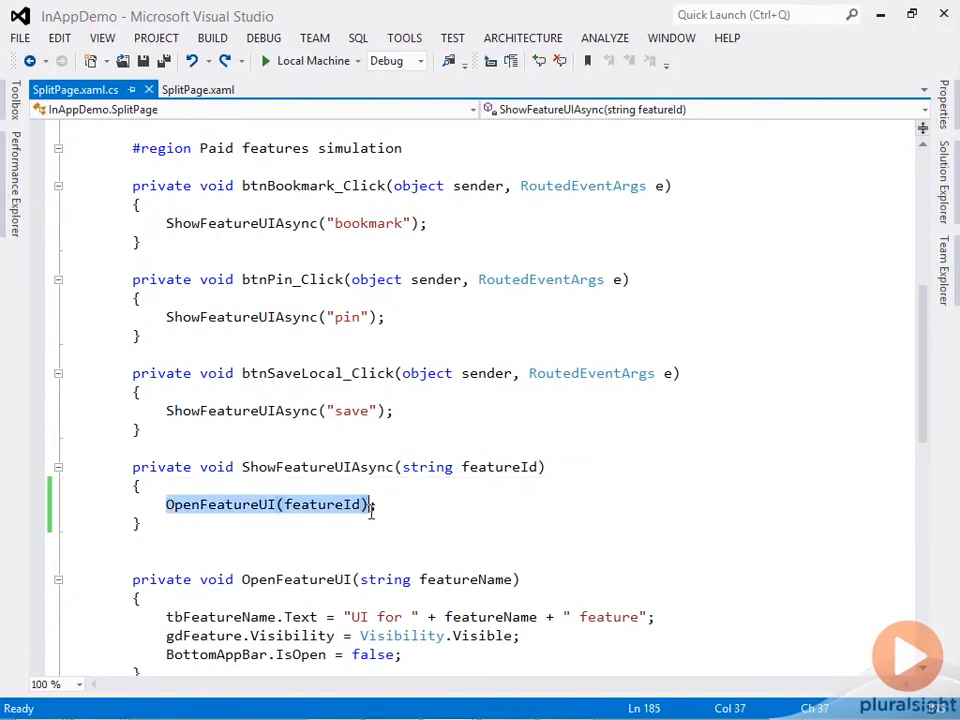
Step: Add 'bool isFeatureEnabled = await CheckFeatureLicenseAsync(featureId)' and wrap the feature opening in 'if (isFeatureEnabled)'
click(375, 504)
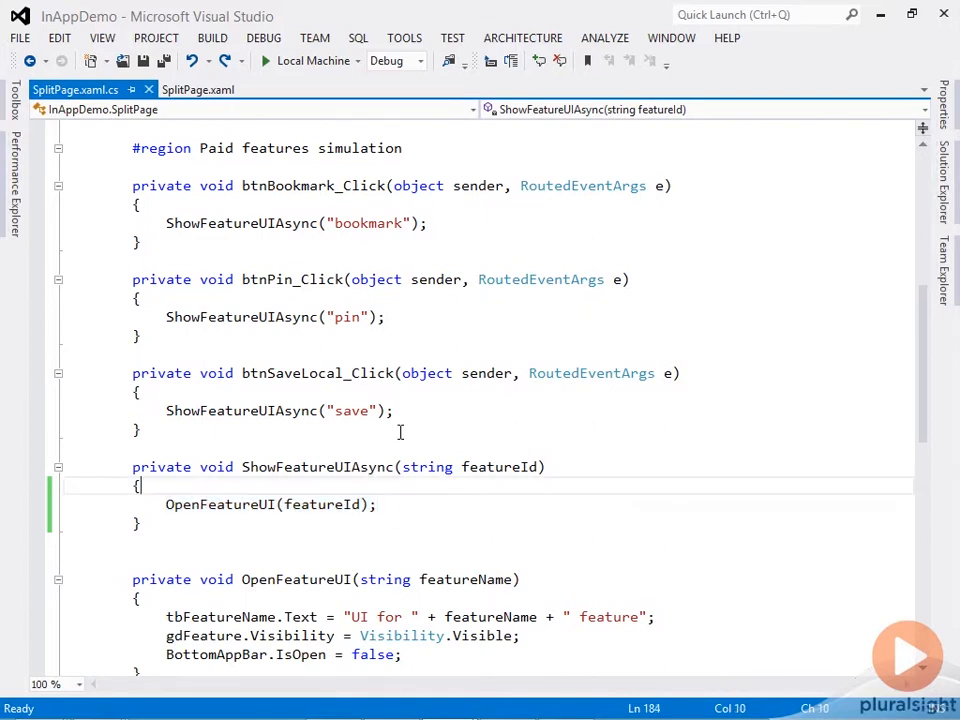
text(bool)
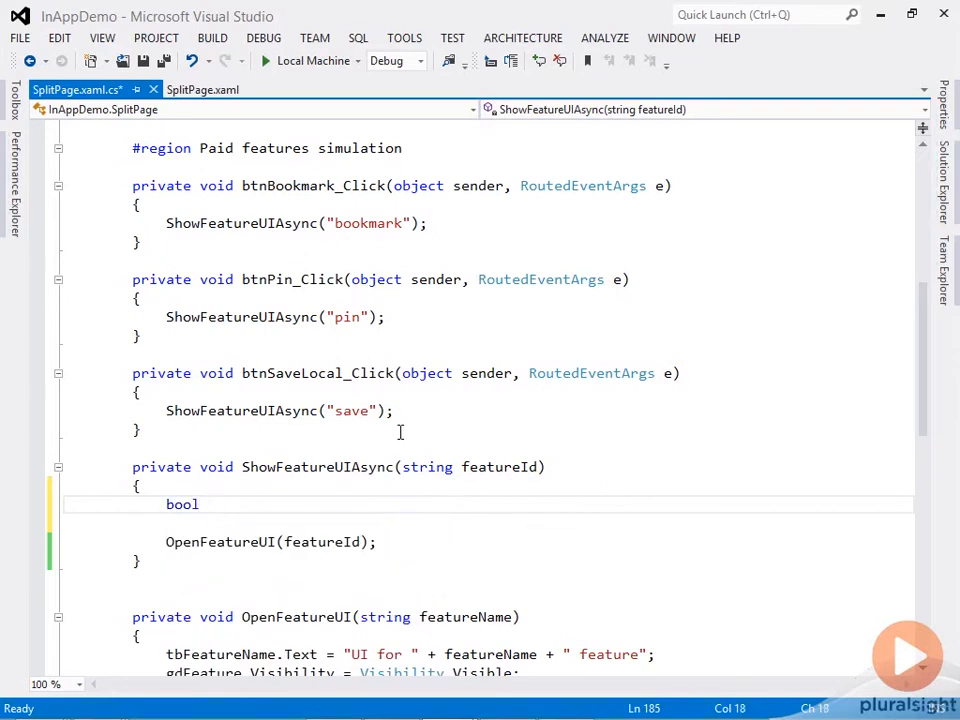
text(isFeat)
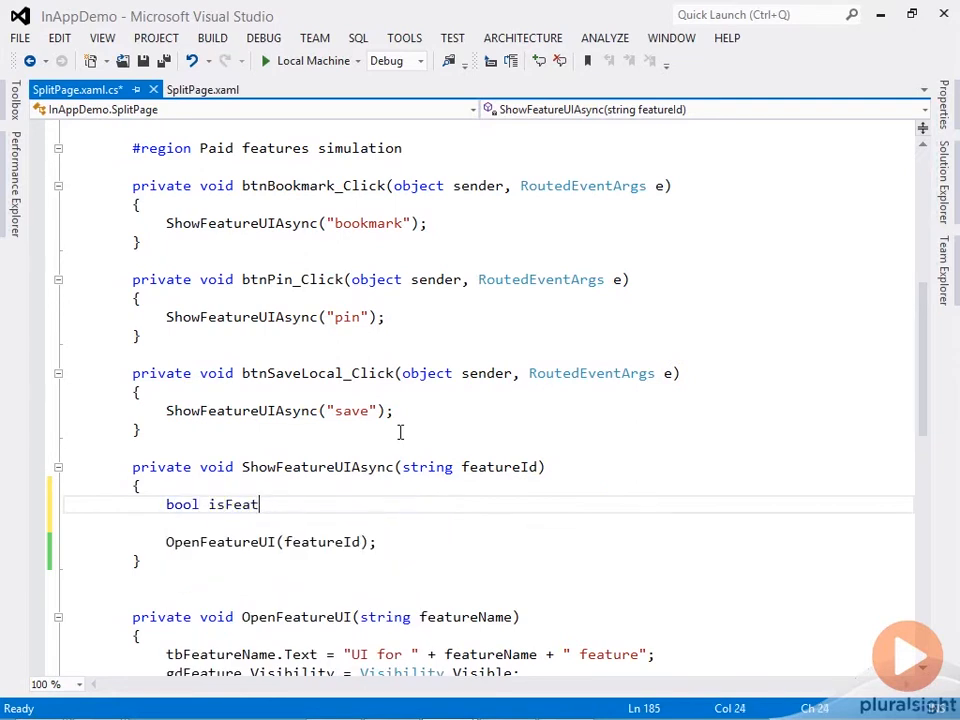
text(ureEnabled =)
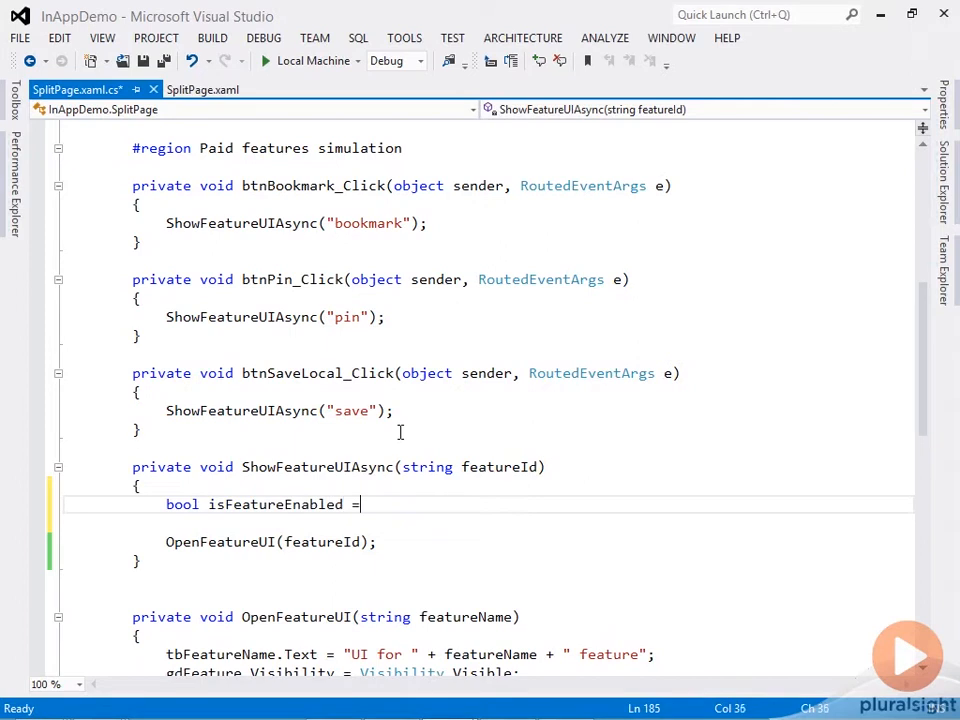
text(await)
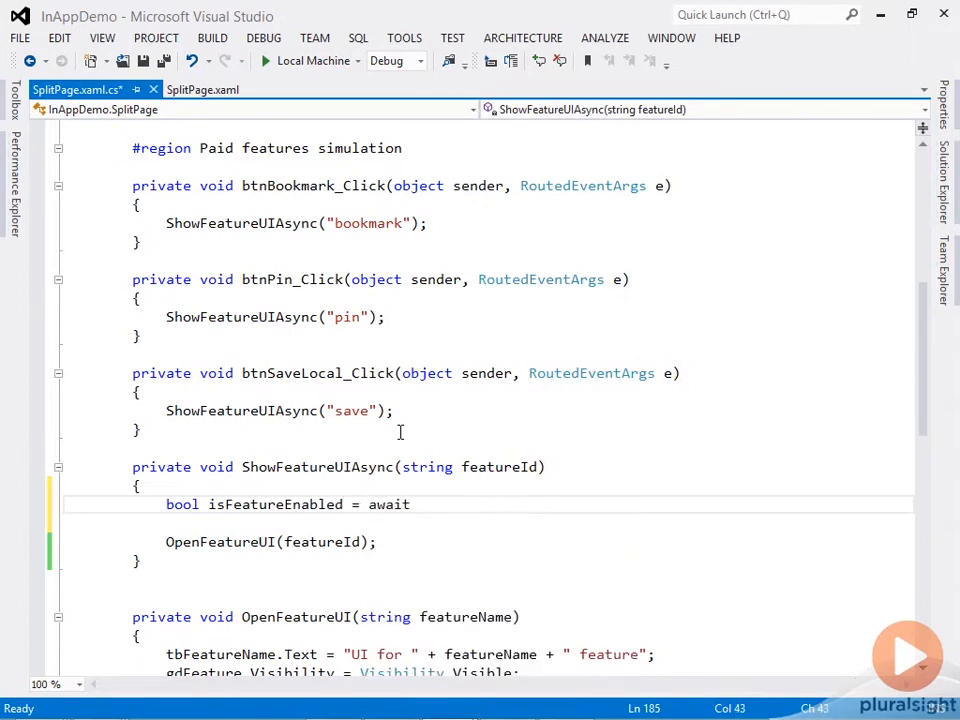
text(CheckFeatureLicenseAsync(featureId);)
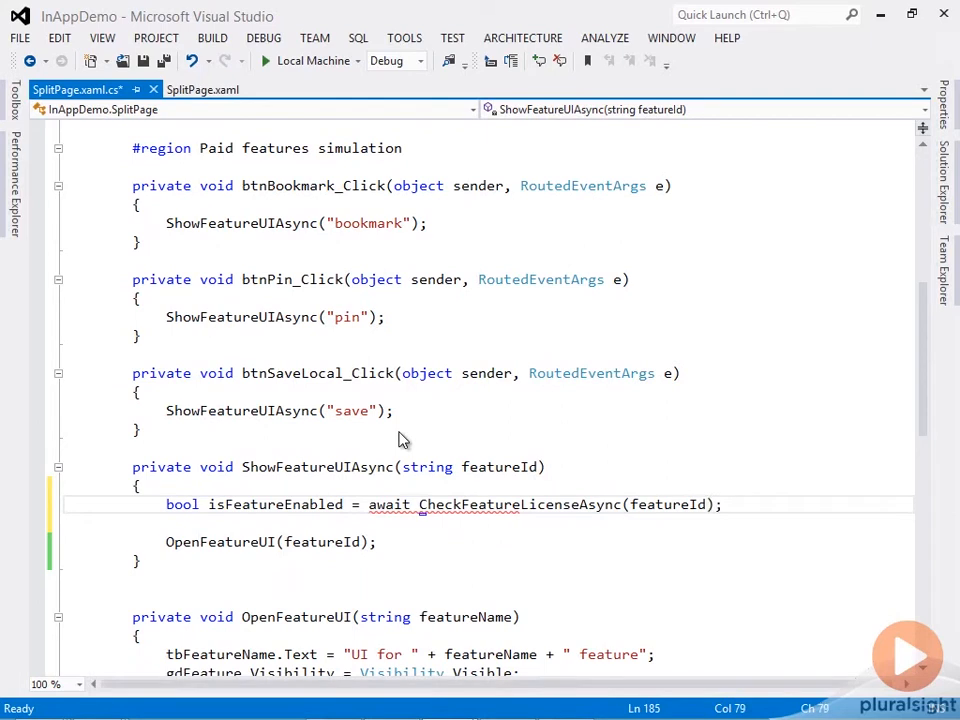
text(if()
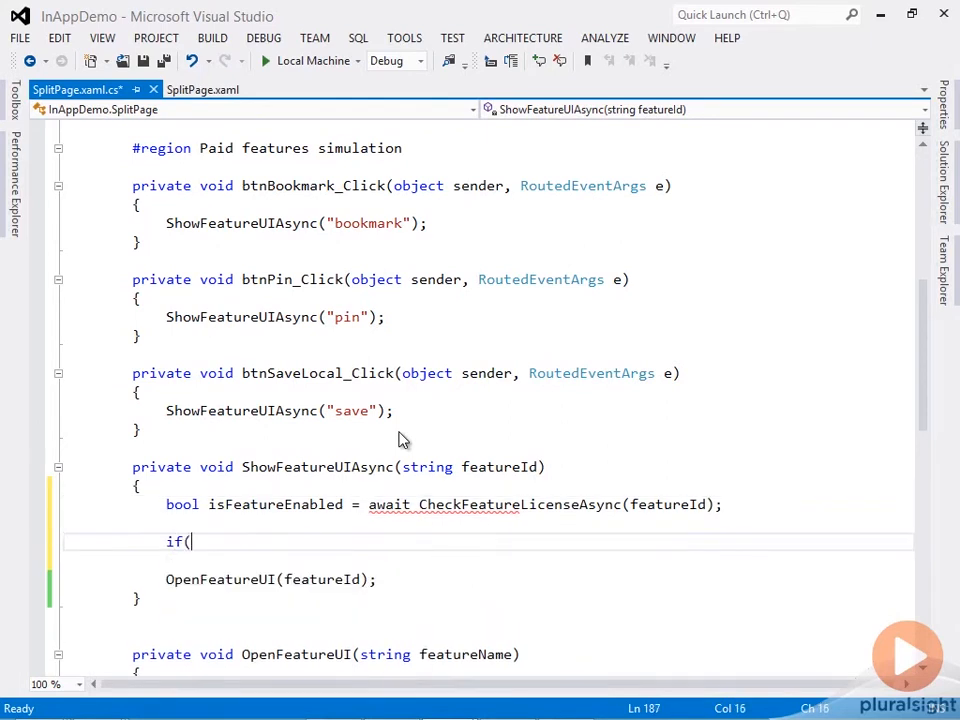
text(isFeatureEnabled)
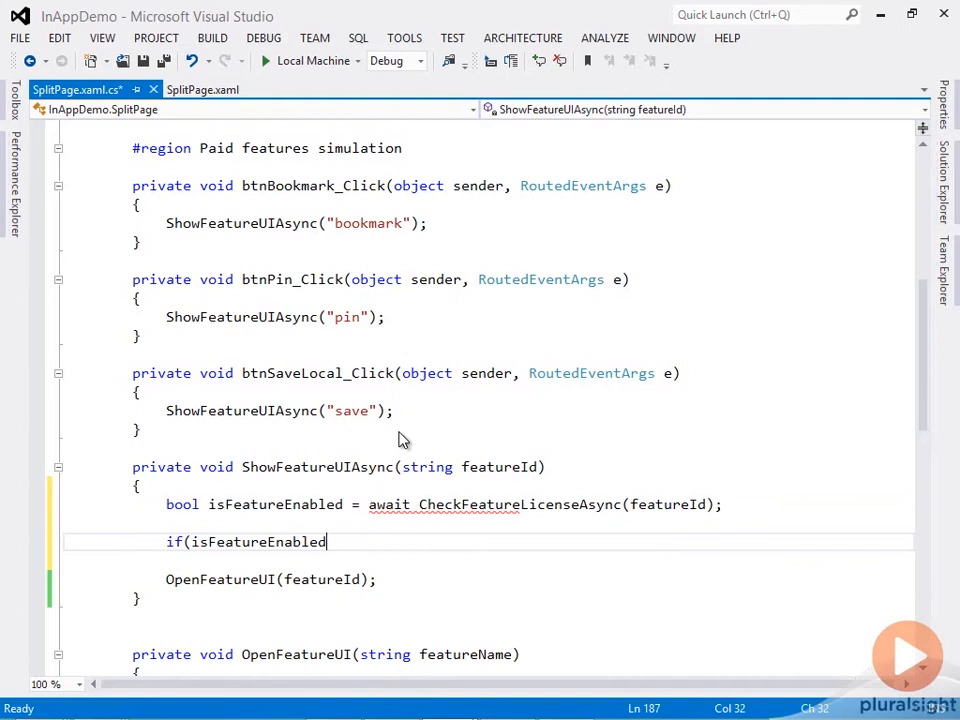
text())
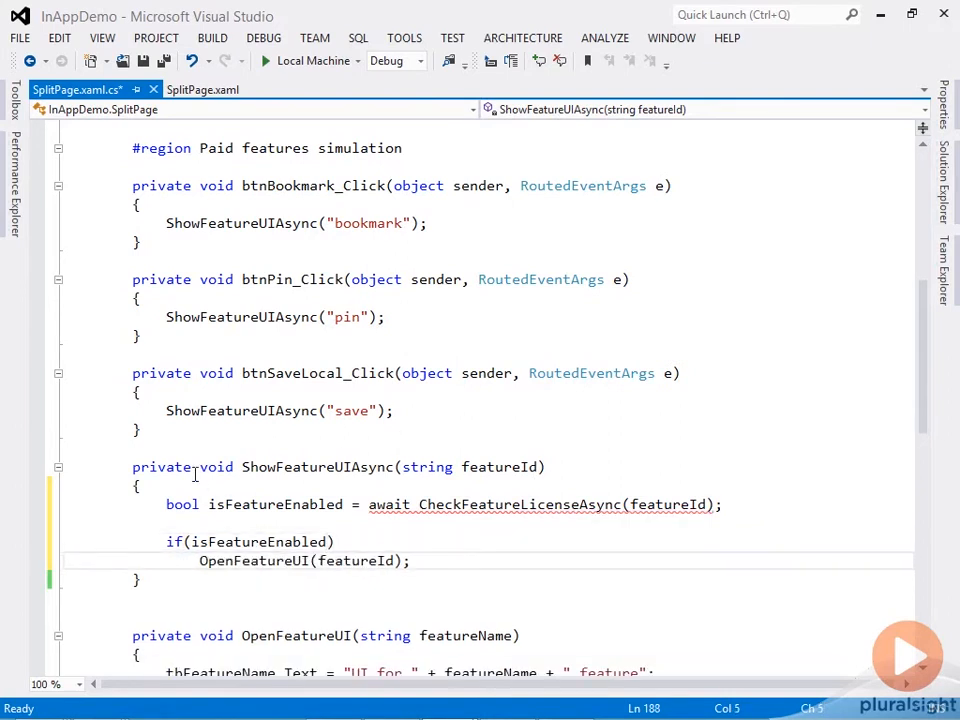
Step: Make ShowFeatureUIAsync 'async Task' and have the save handler await it
text(async)
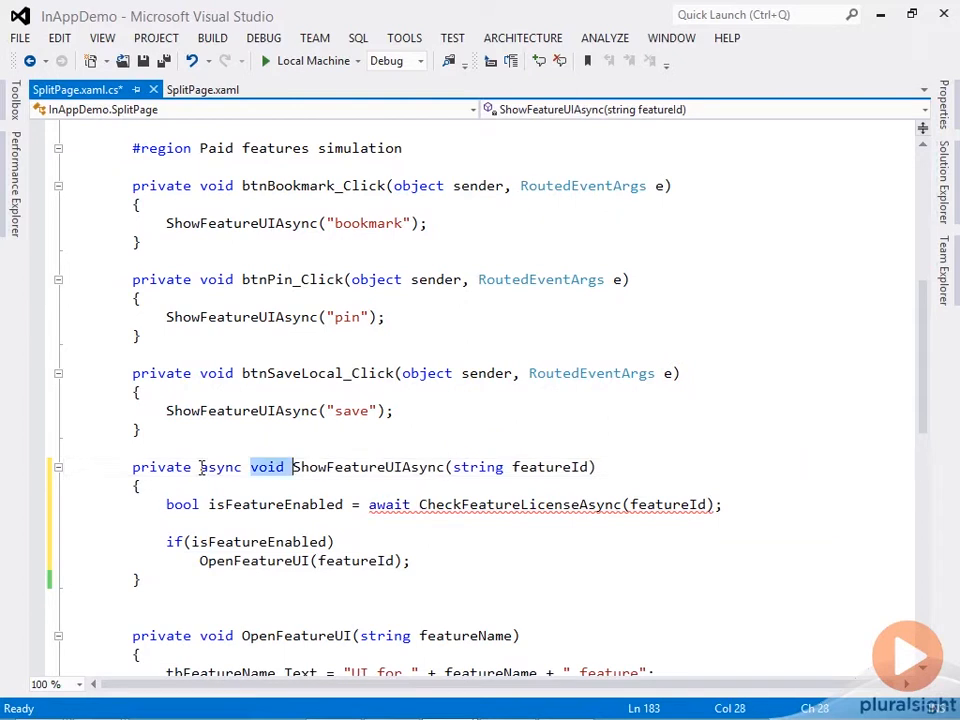
text(Task)
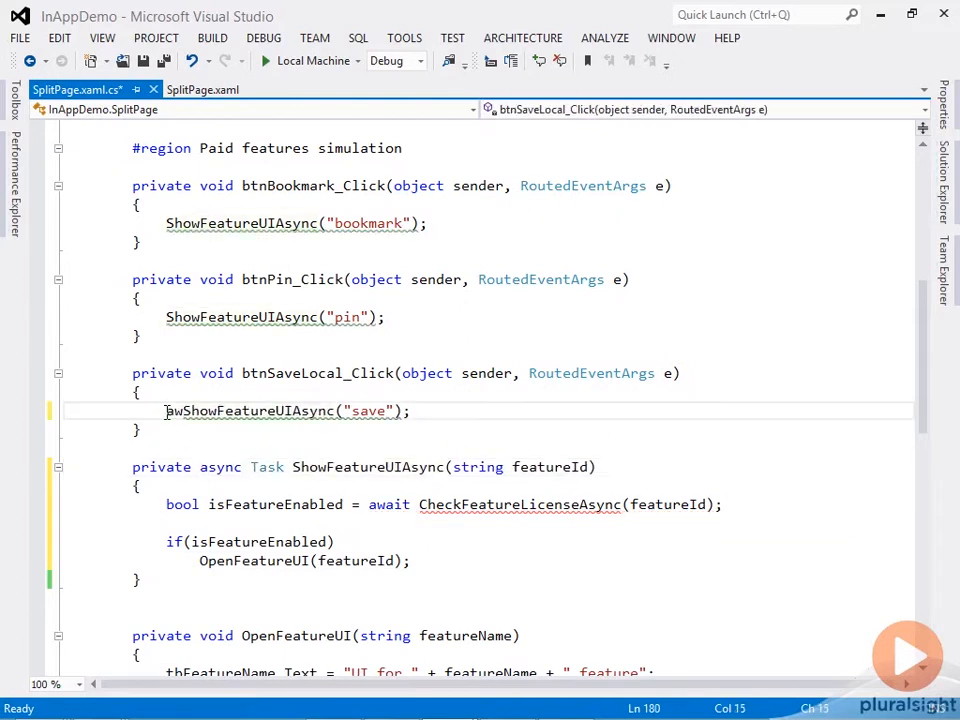
text(await)
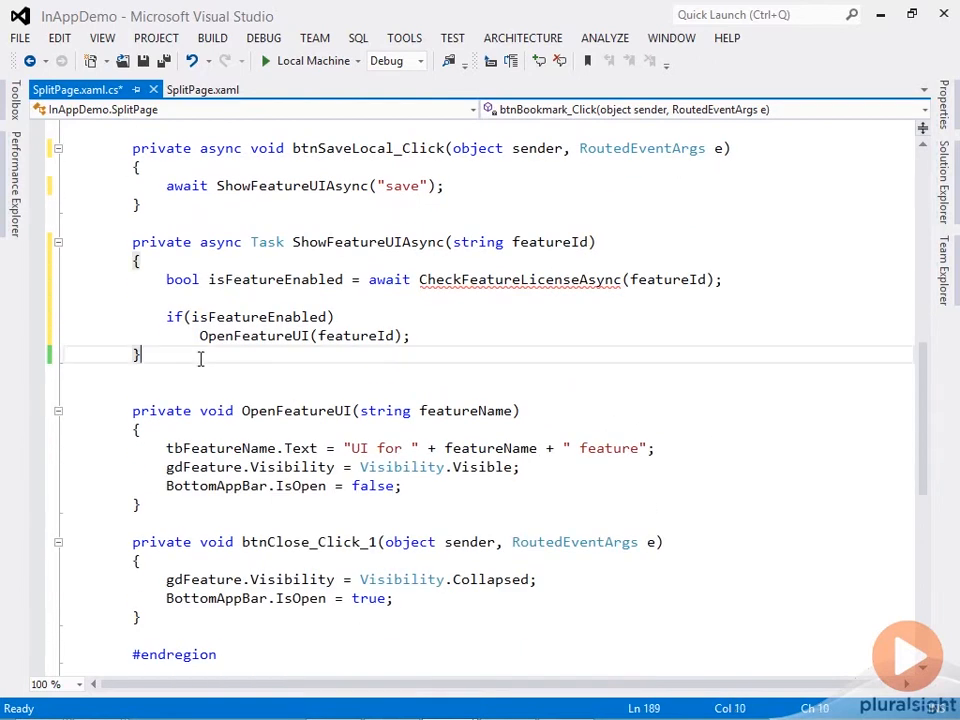
Step: Scroll to CheckFeatureLicenseAsync and go to the definition of GetProductLicense in LicenseManager
scroll(down, 3)
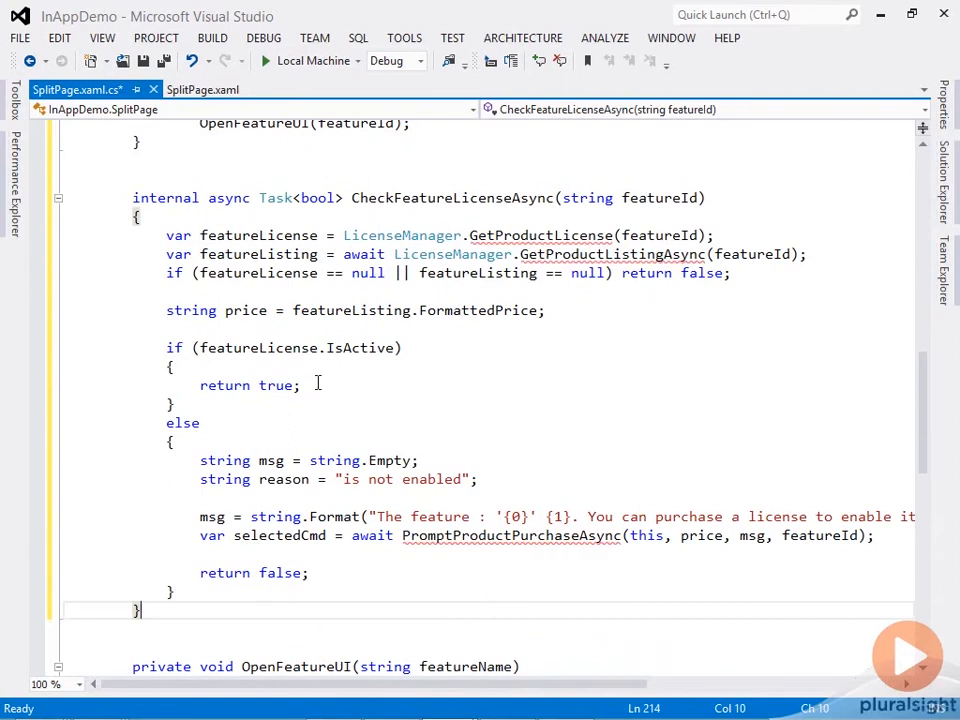
mouse_move(167, 238)
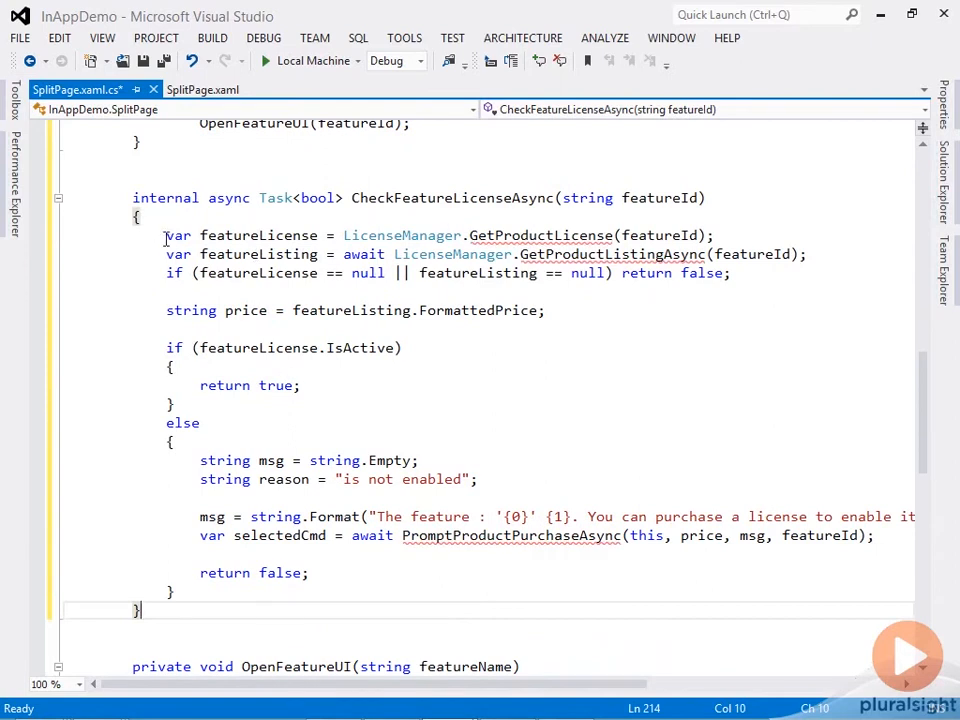
drag(166, 235, 810, 254)
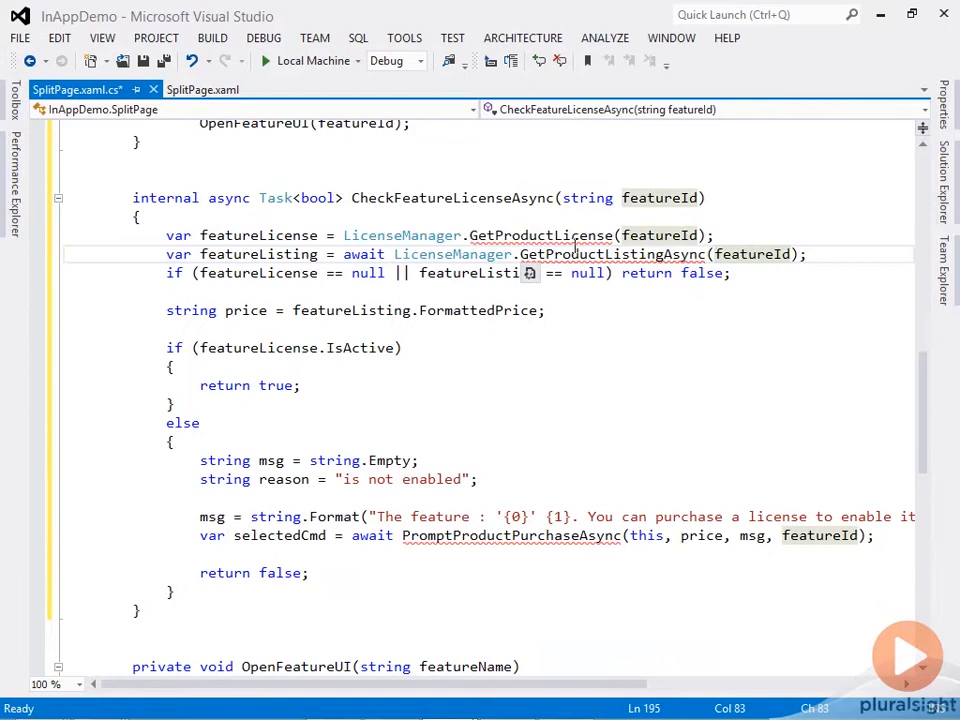
right_click(420, 235)
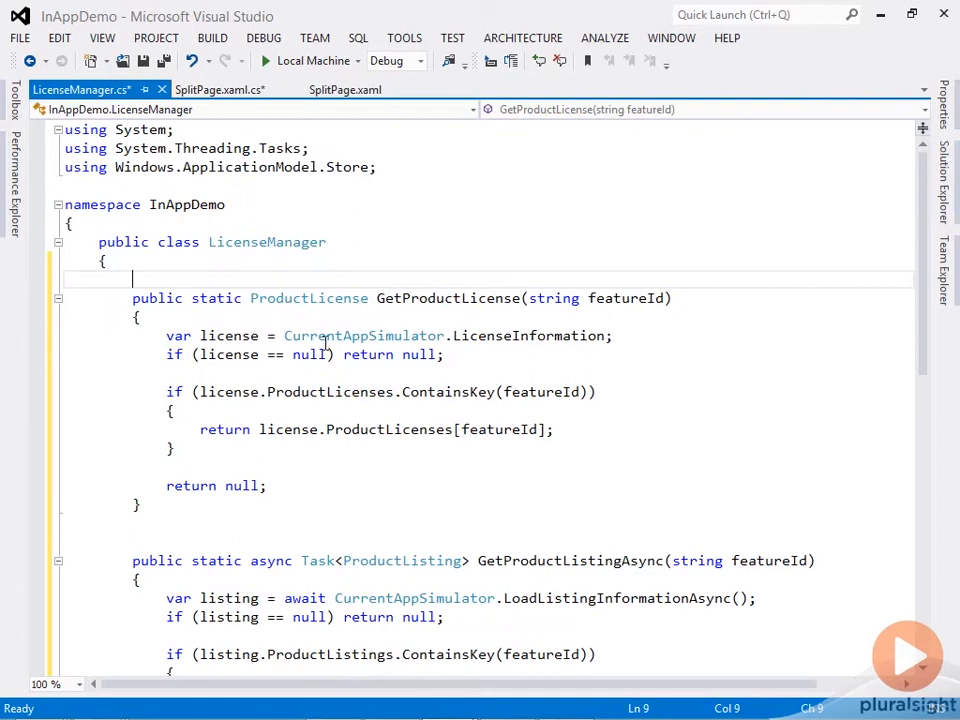
mouse_move(360, 391)
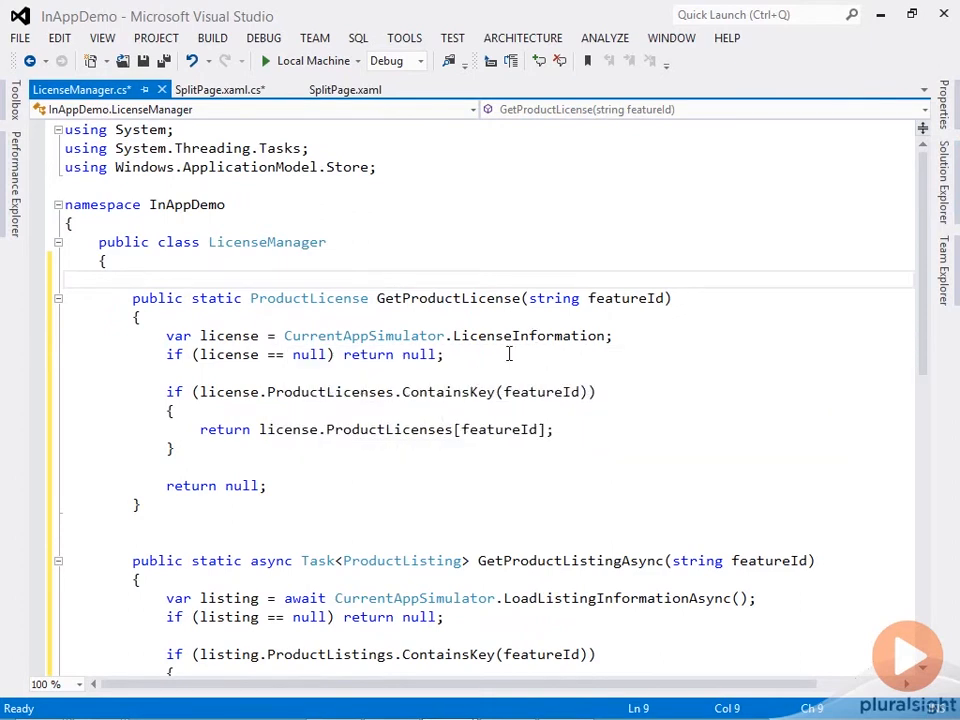
Step: Review LicenseManager's lookup methods, highlighting LoadListingInformationAsync, then return to SplitPage.xaml.cs
double_click(528, 335)
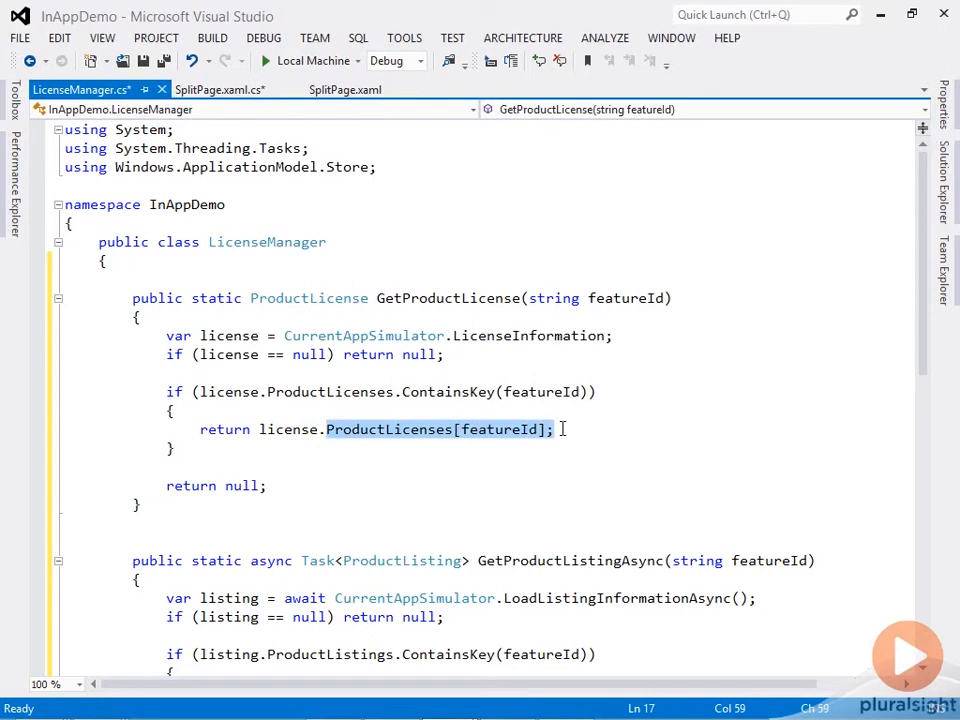
mouse_move(480, 445)
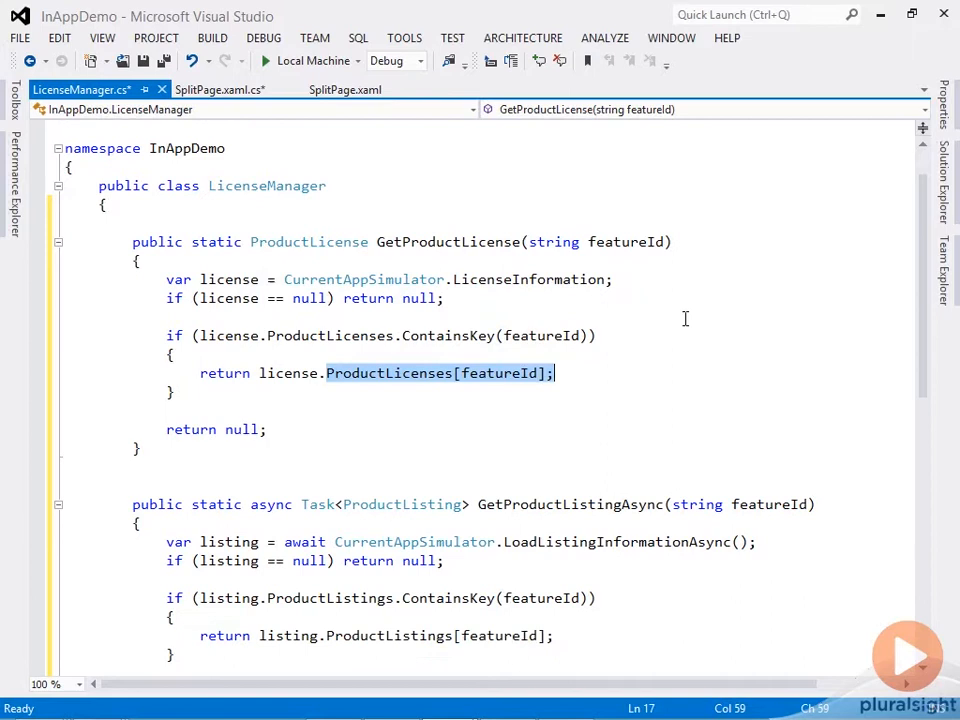
scroll(down, 3)
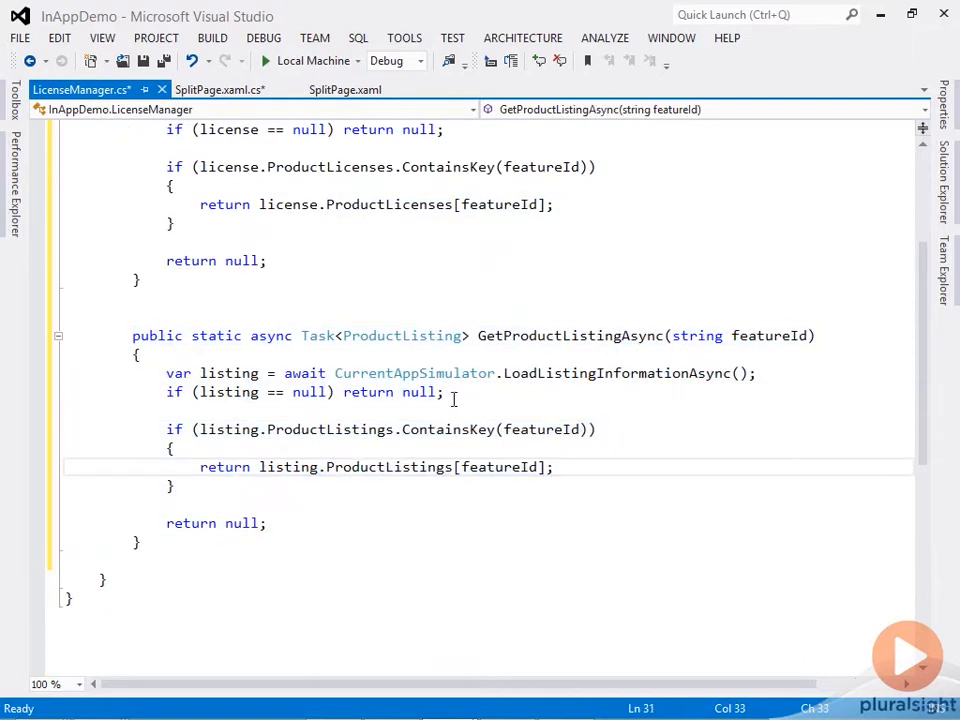
double_click(616, 373)
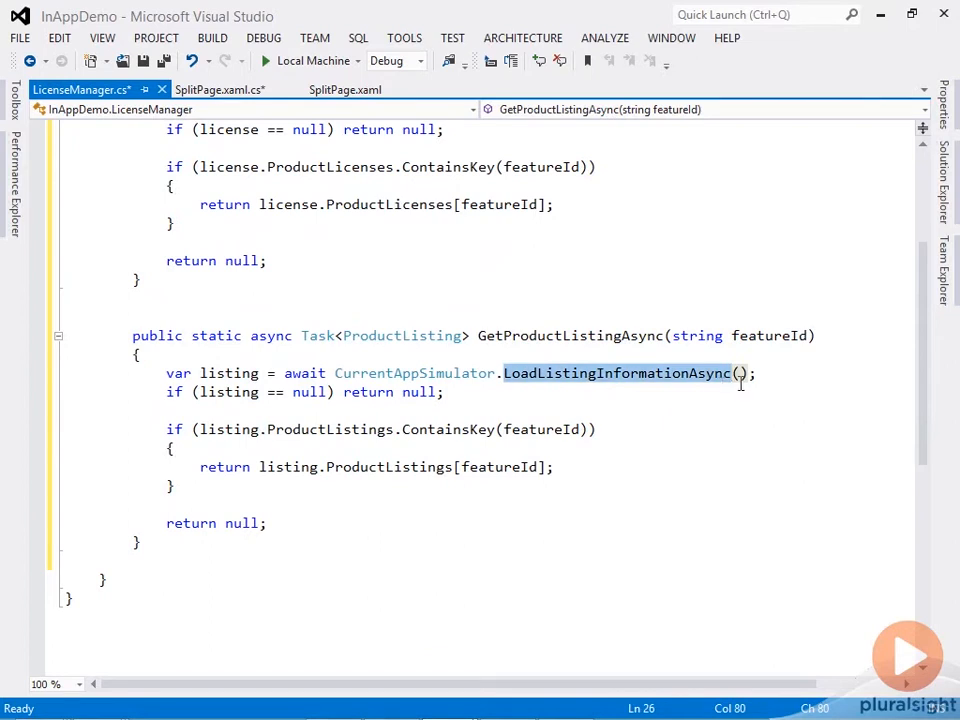
mouse_move(668, 387)
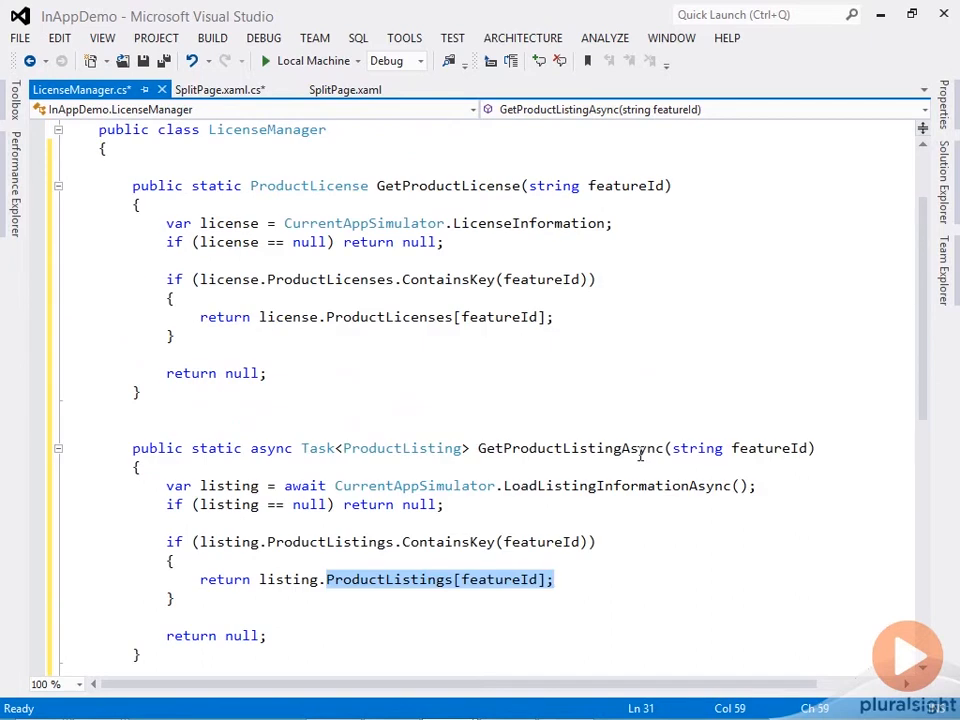
click(219, 89)
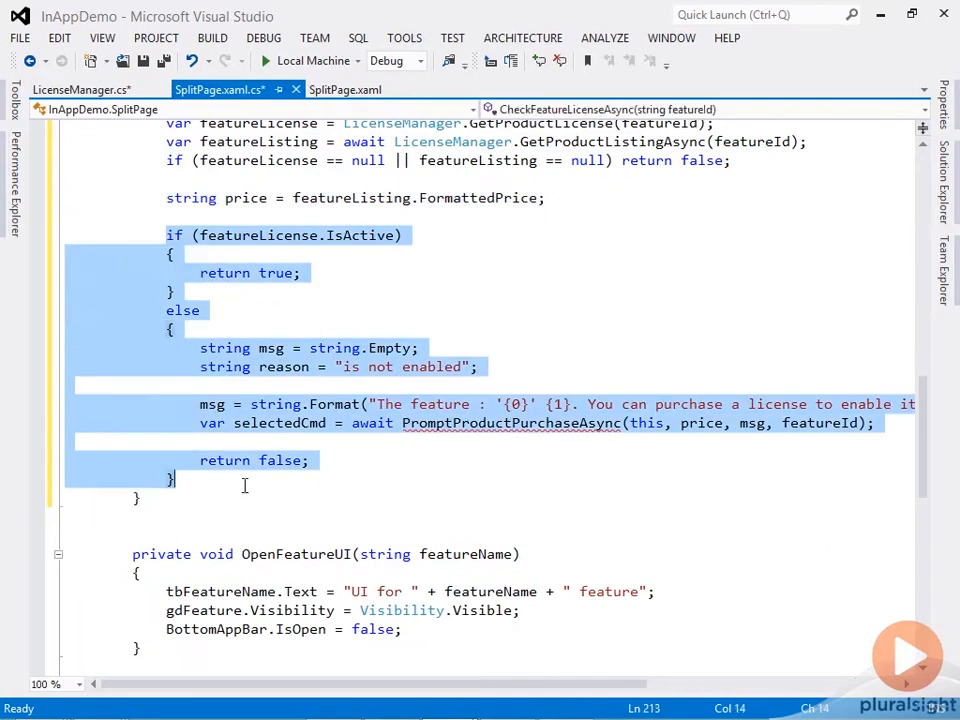
mouse_move(450, 345)
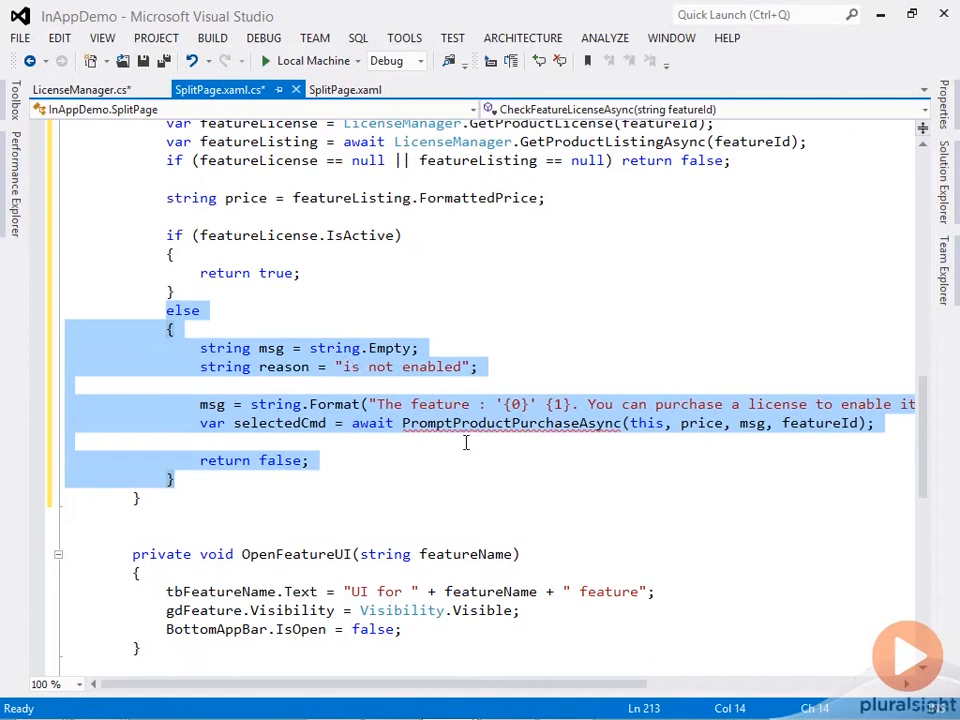
mouse_move(578, 435)
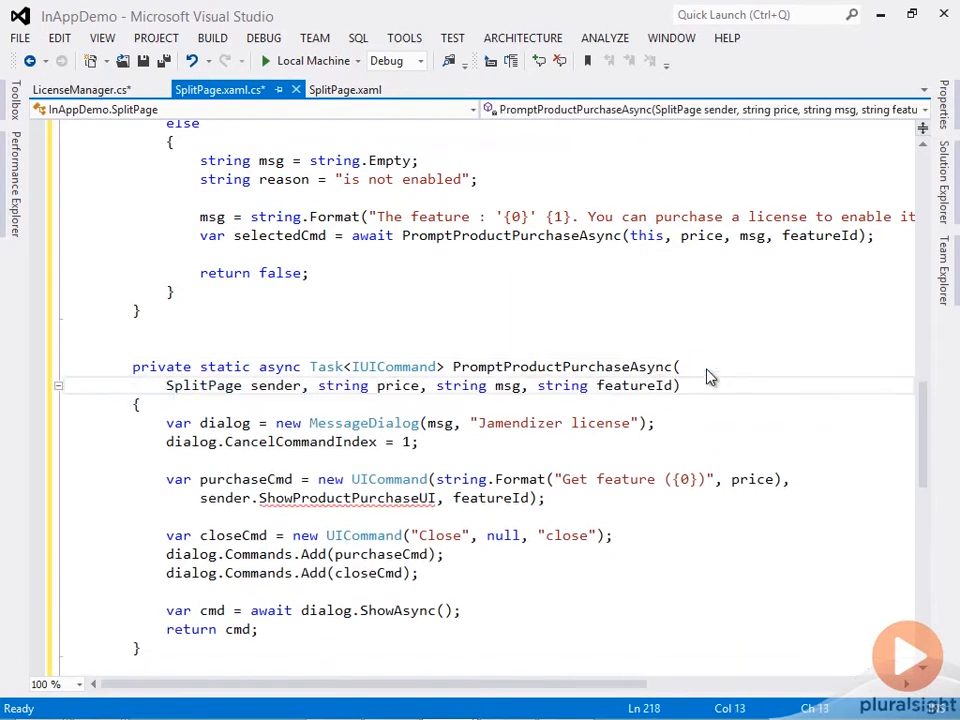
Step: Scroll to PromptProductPurchaseAsync, select the ShowProductPurchaseUI name, and scroll further down
scroll(down, 3)
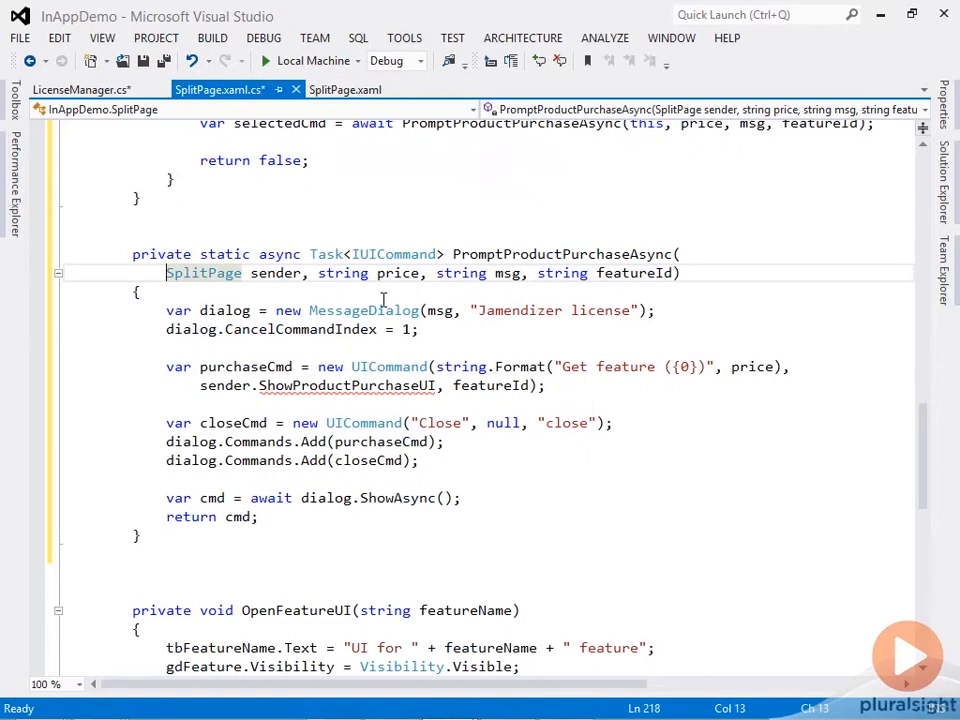
mouse_move(165, 365)
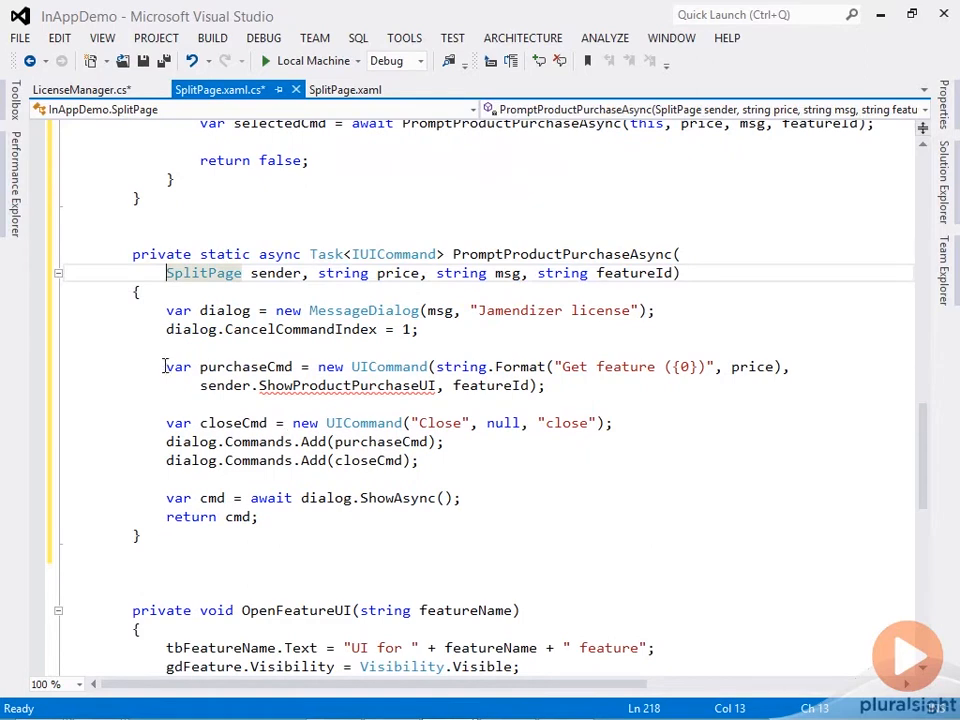
drag(166, 366, 546, 386)
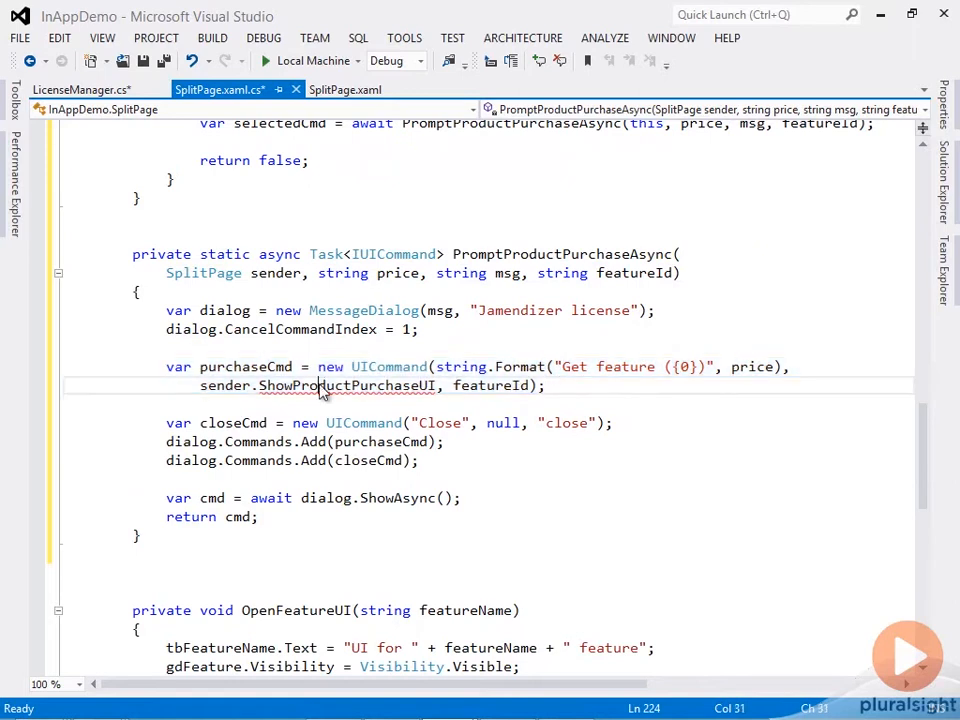
double_click(347, 385)
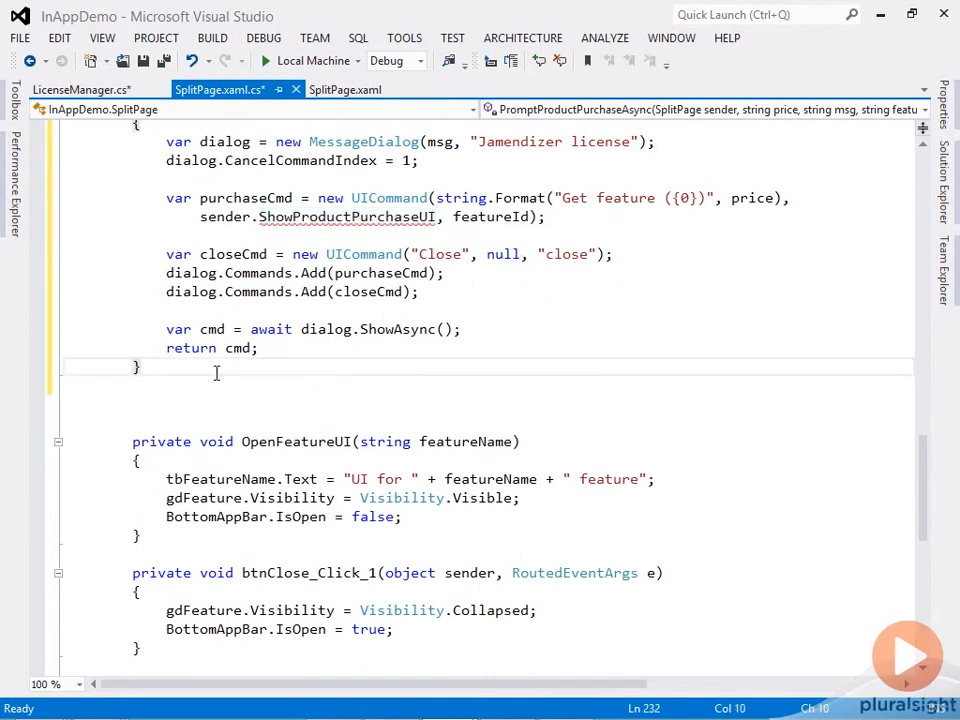
scroll(down, 3)
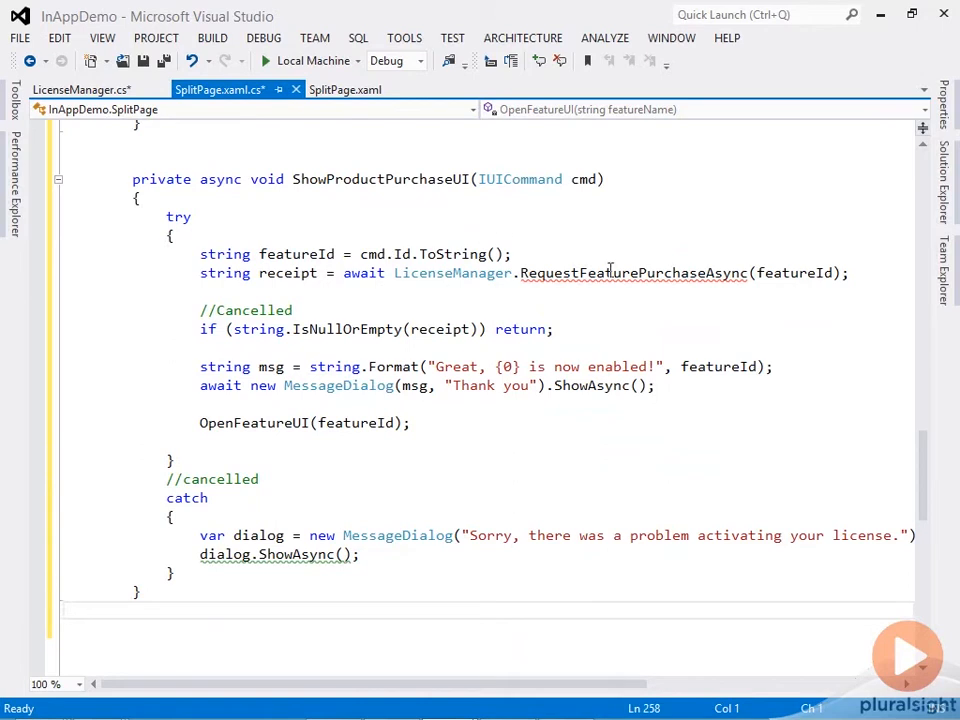
mouse_move(635, 273)
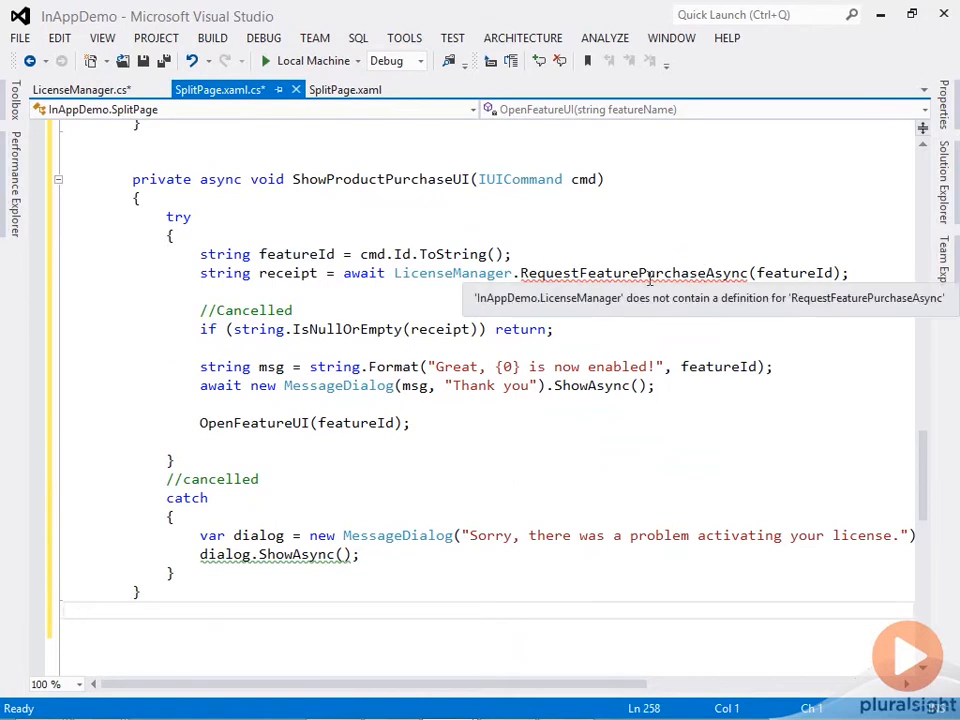
mouse_move(485, 280)
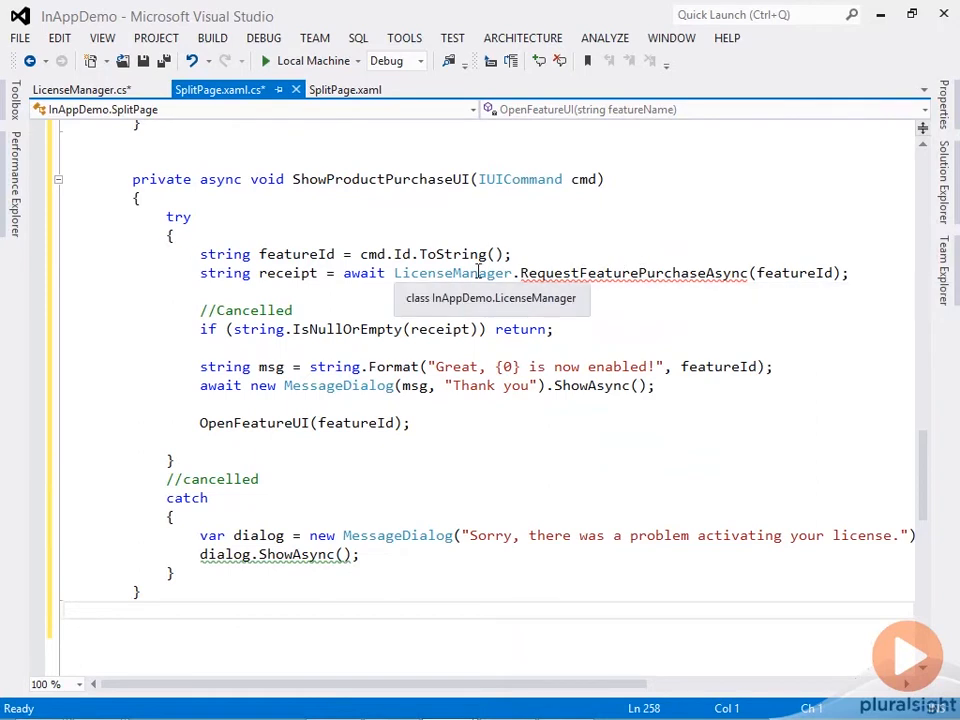
Step: Jump to the LicenseManager class and scroll to where RequestFeaturePurchaseAsync goes
click(75, 89)
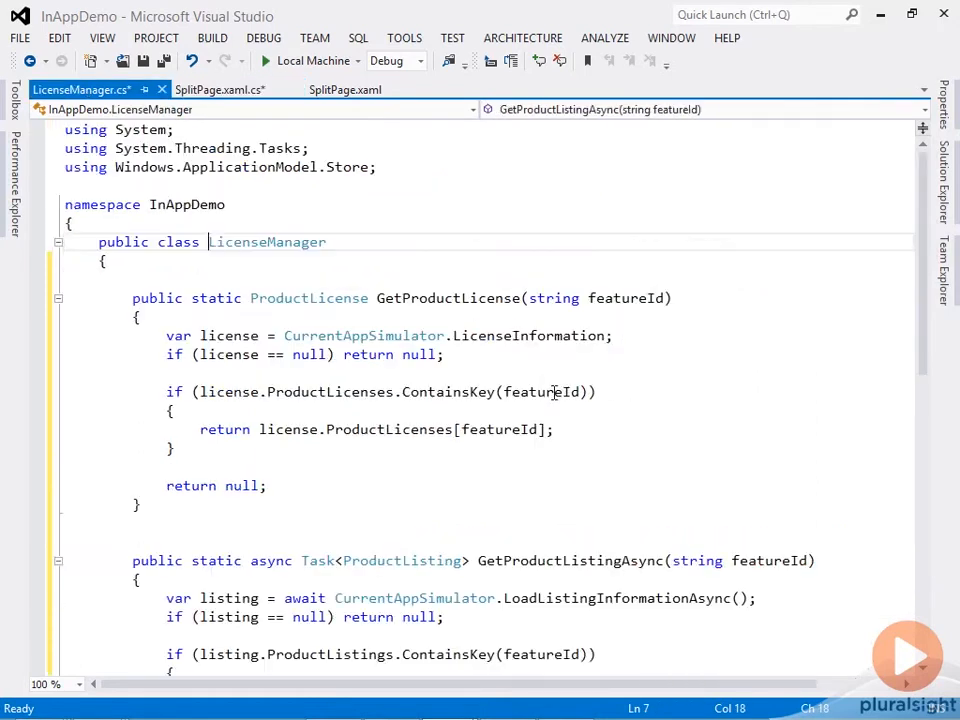
scroll(down, 3)
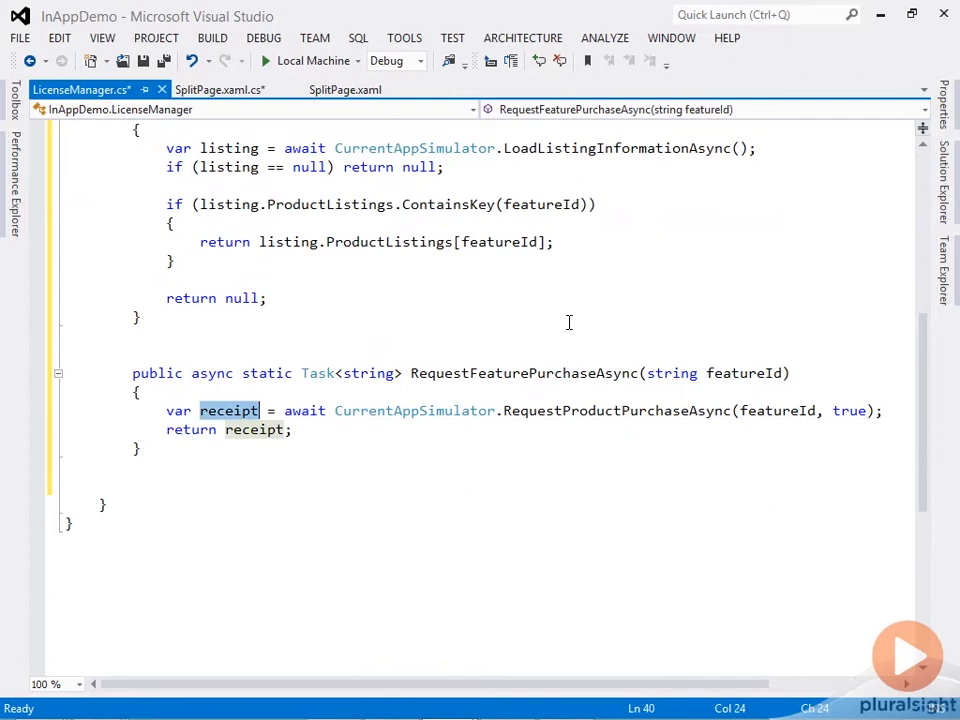
mouse_move(380, 418)
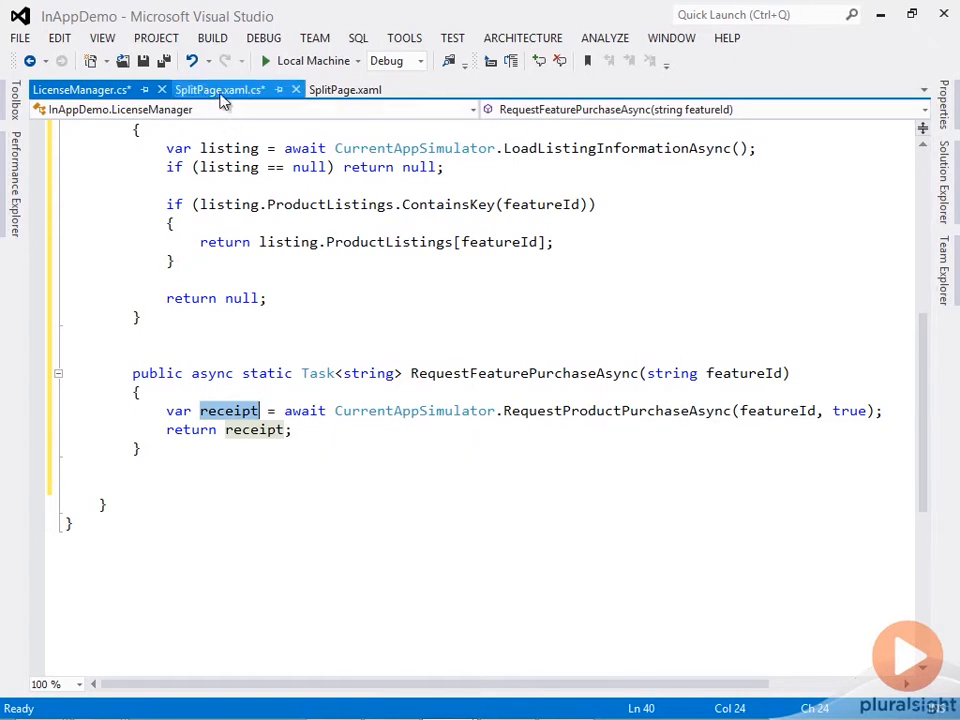
Step: Return to SplitPage.xaml.cs and select the purchase request code in ShowProductPurchaseUI
click(218, 89)
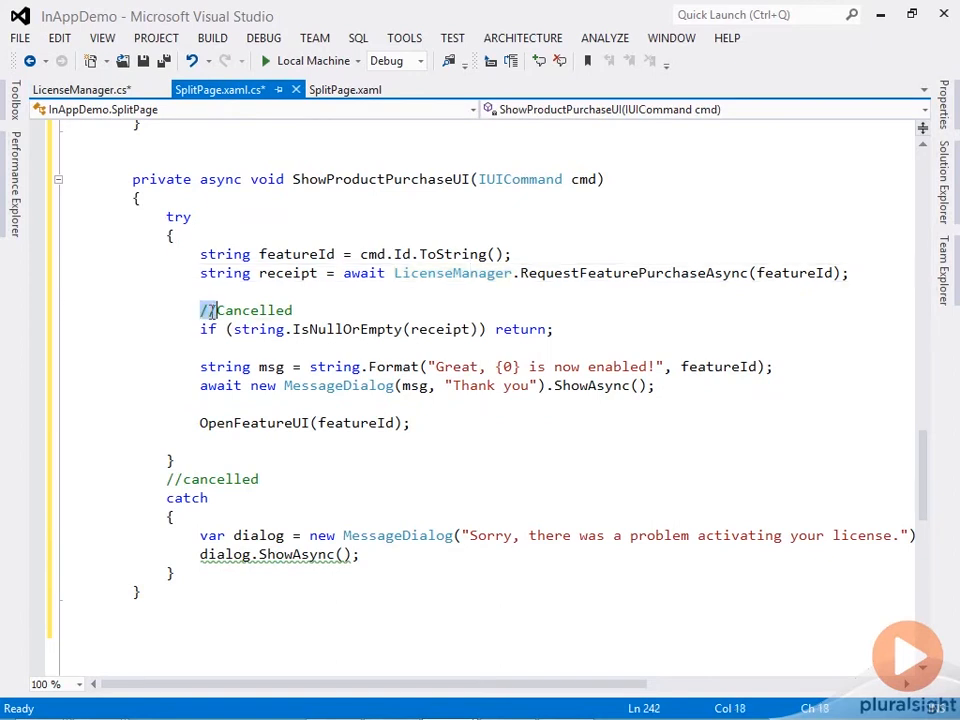
drag(200, 310, 553, 329)
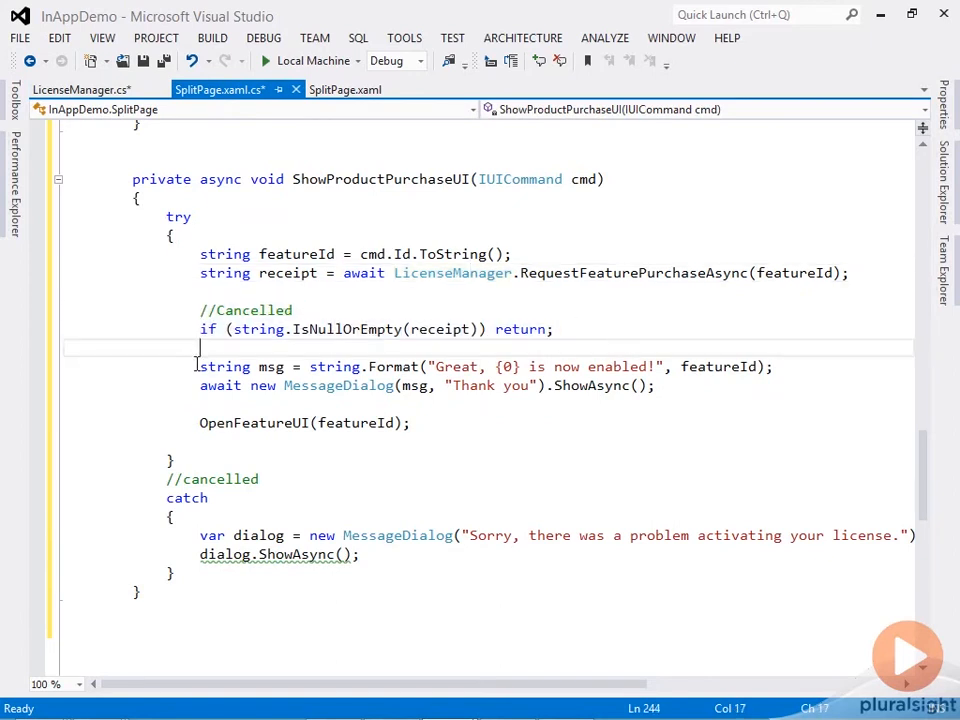
drag(199, 347, 655, 385)
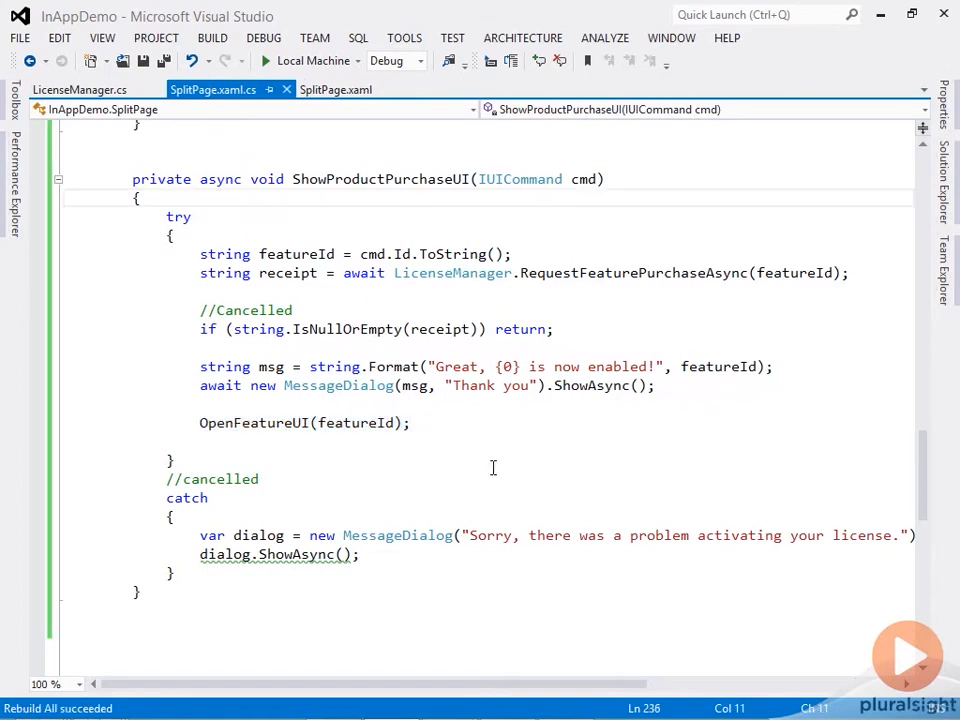
mouse_move(525, 426)
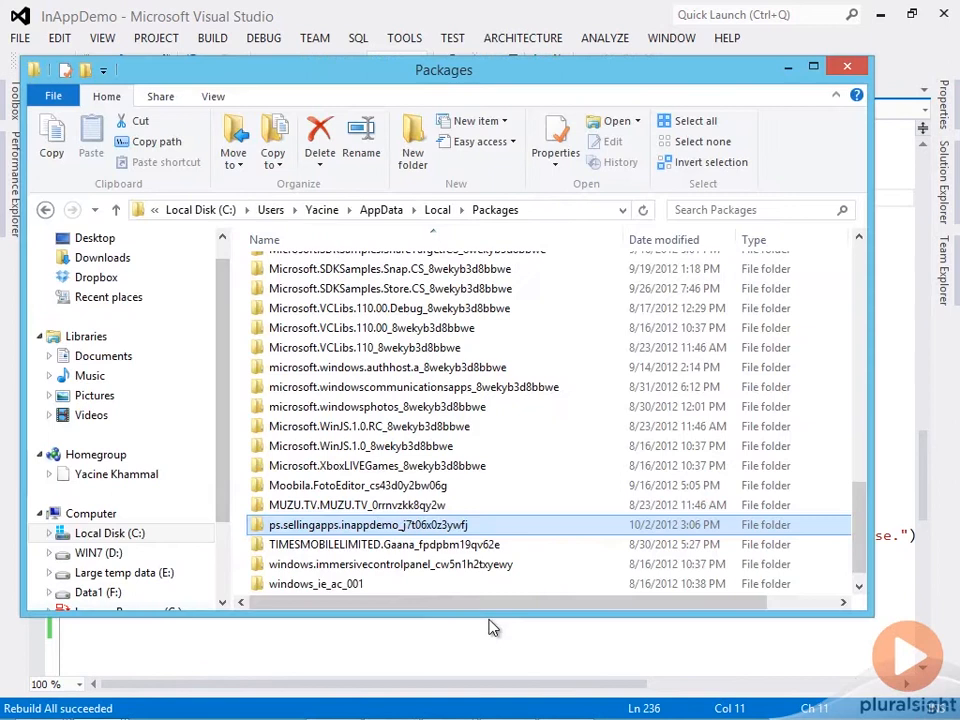
Step: Open the ps.sellingapps.inappdemo package's LocalState folder and open WindowsStoreProxy in an editor
double_click(367, 524)
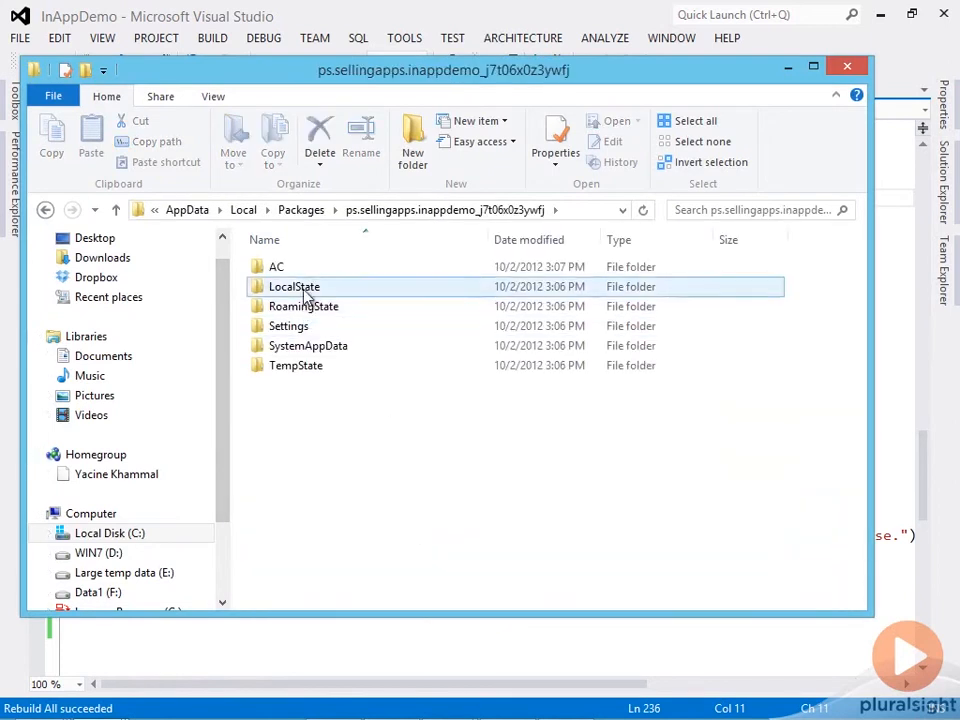
double_click(294, 287)
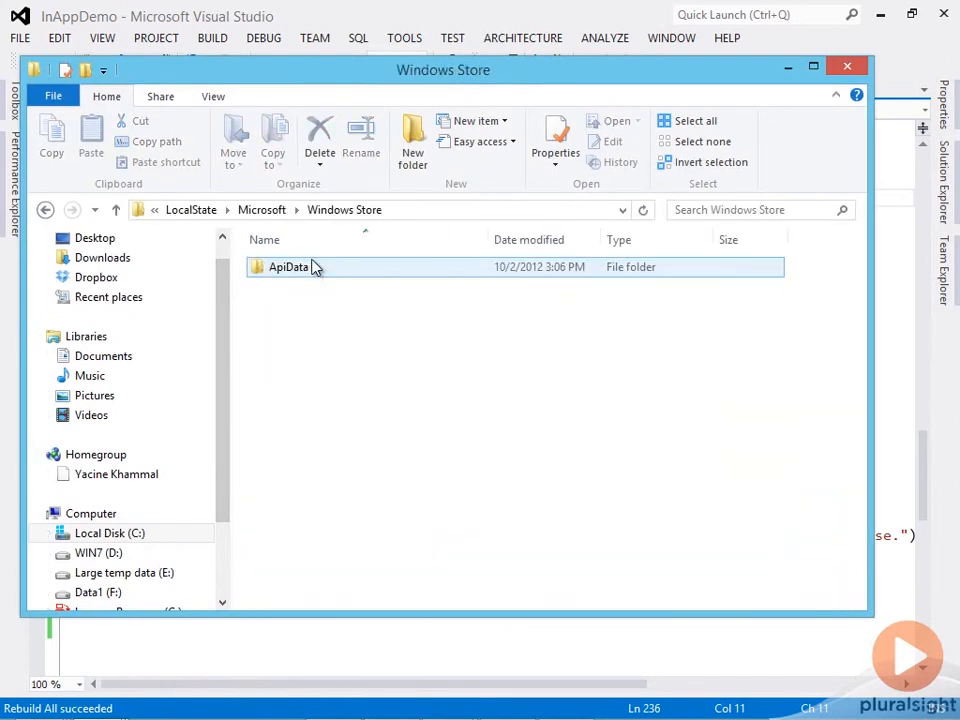
right_click(290, 267)
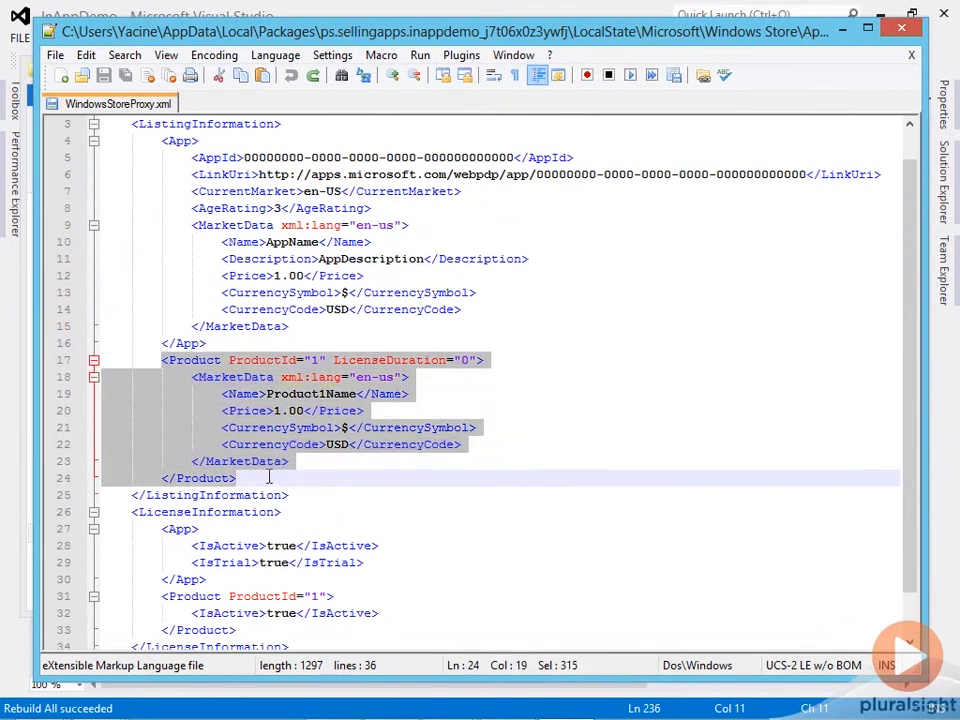
Step: Scroll through WindowsStoreProxy.xml to review the pin, save and bookmark product and license entries
scroll(down, 3)
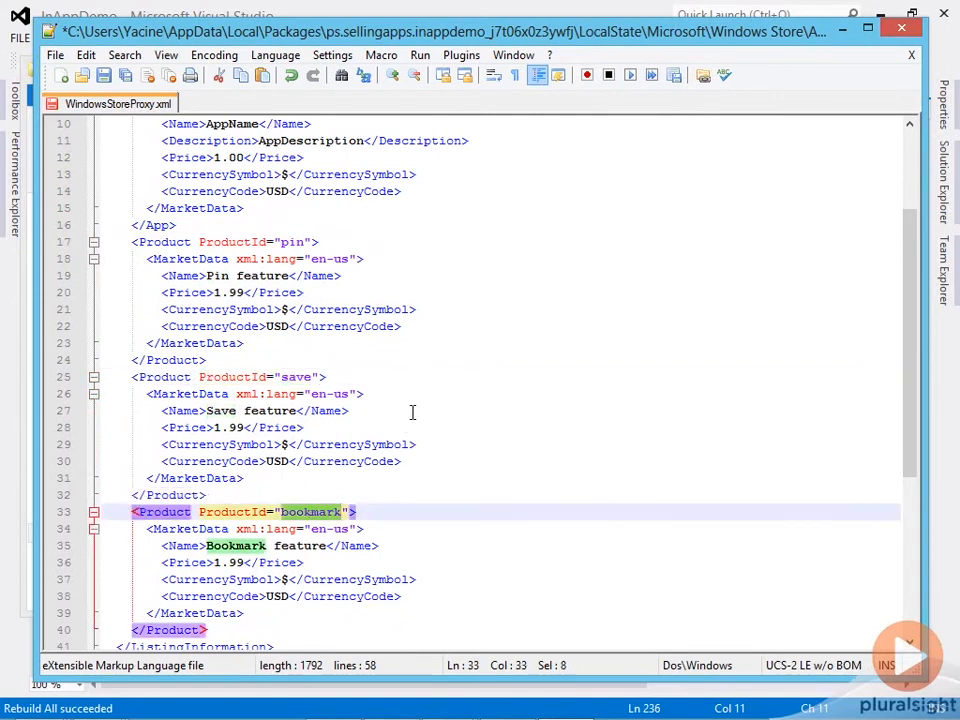
scroll(down, 3)
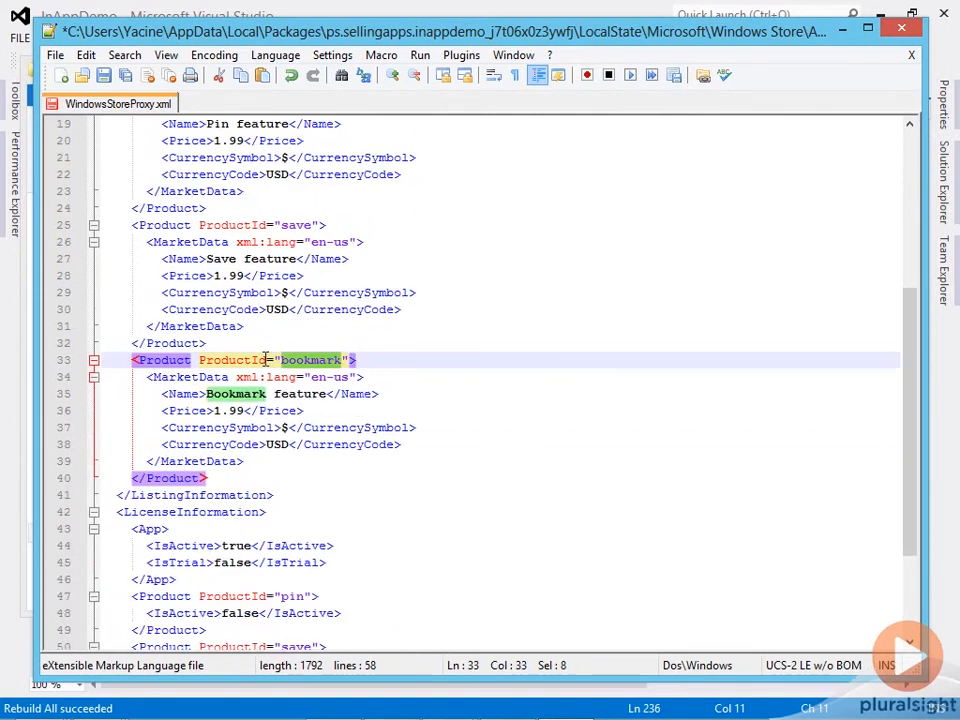
scroll(down, 3)
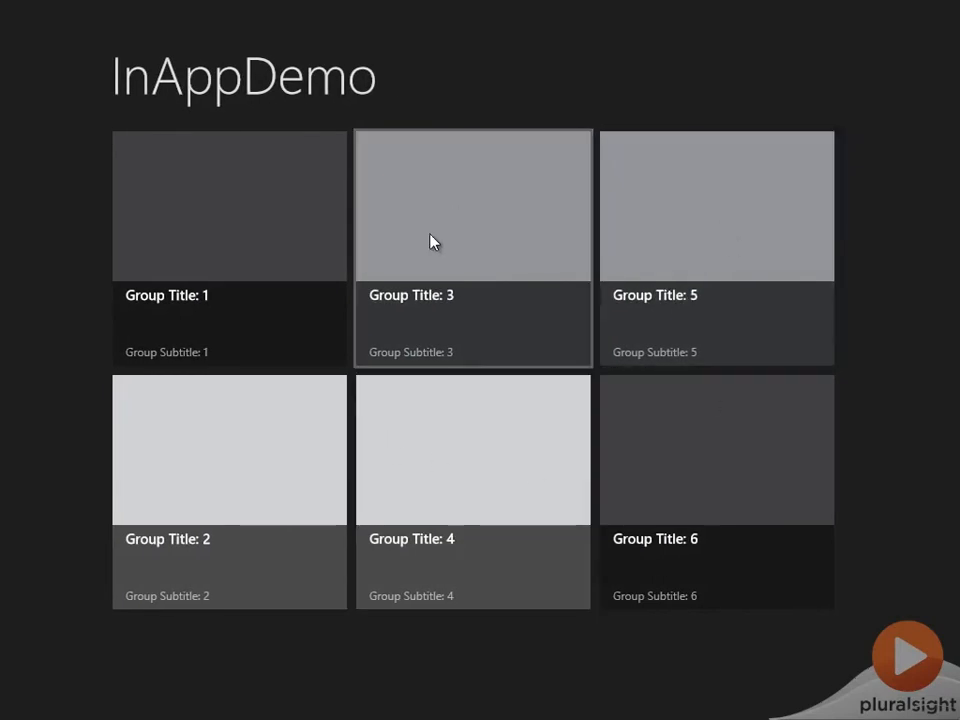
Step: Open a group's items, try bookmarking, and dismiss the license message without buying
click(472, 205)
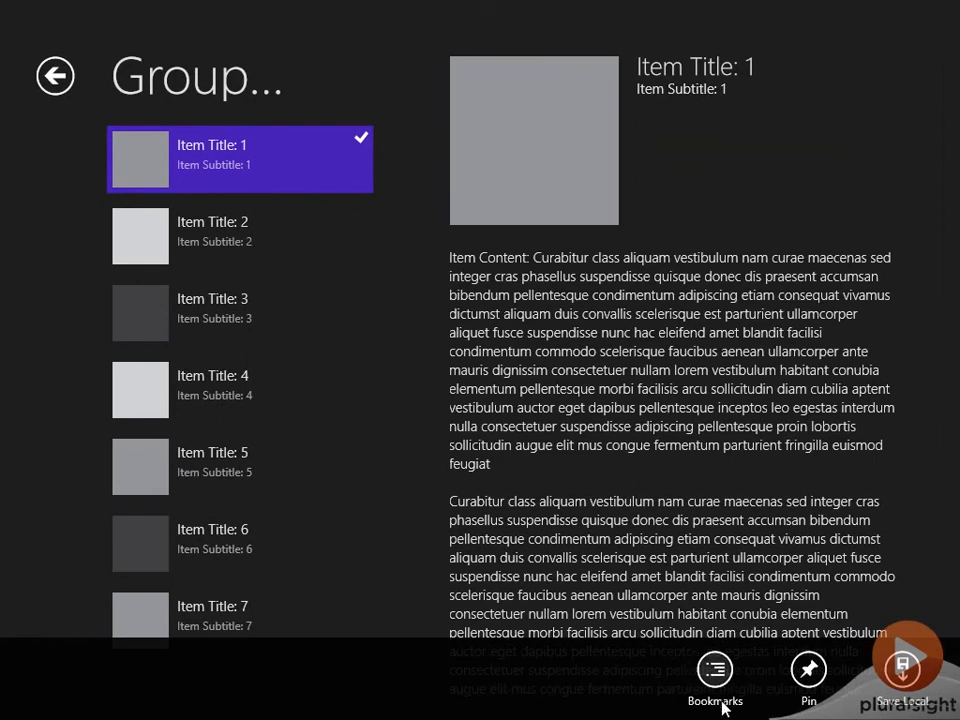
click(714, 675)
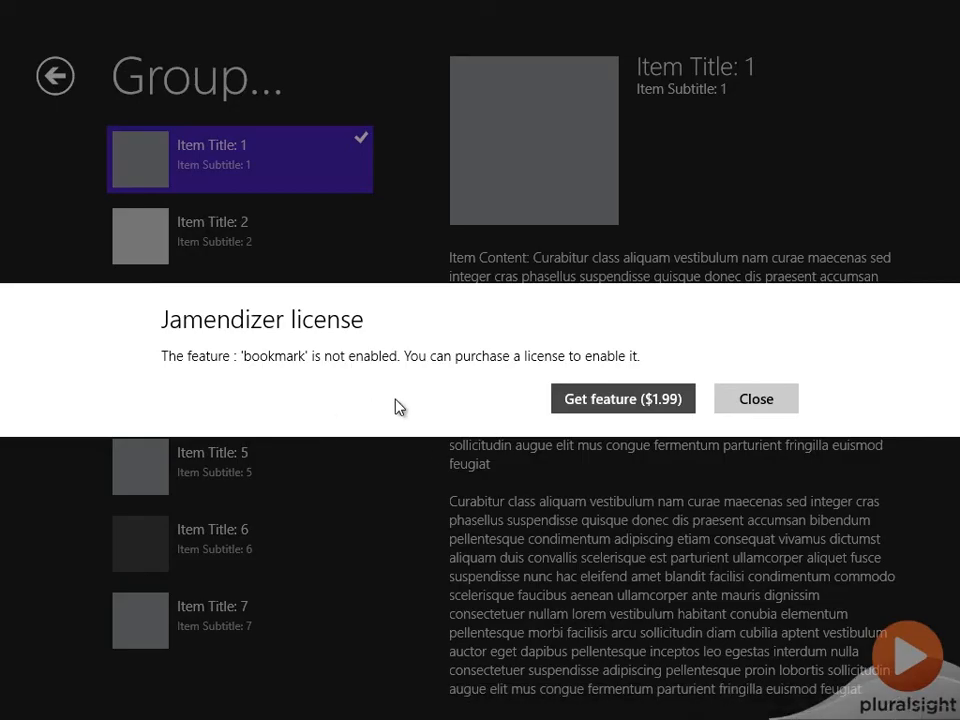
mouse_move(424, 397)
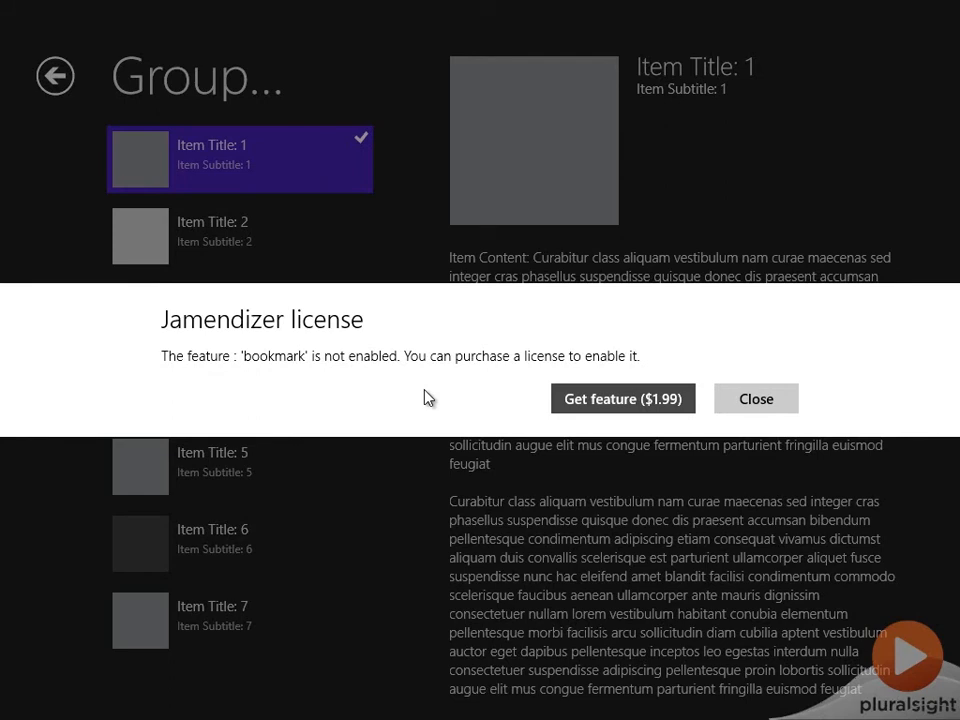
mouse_move(464, 376)
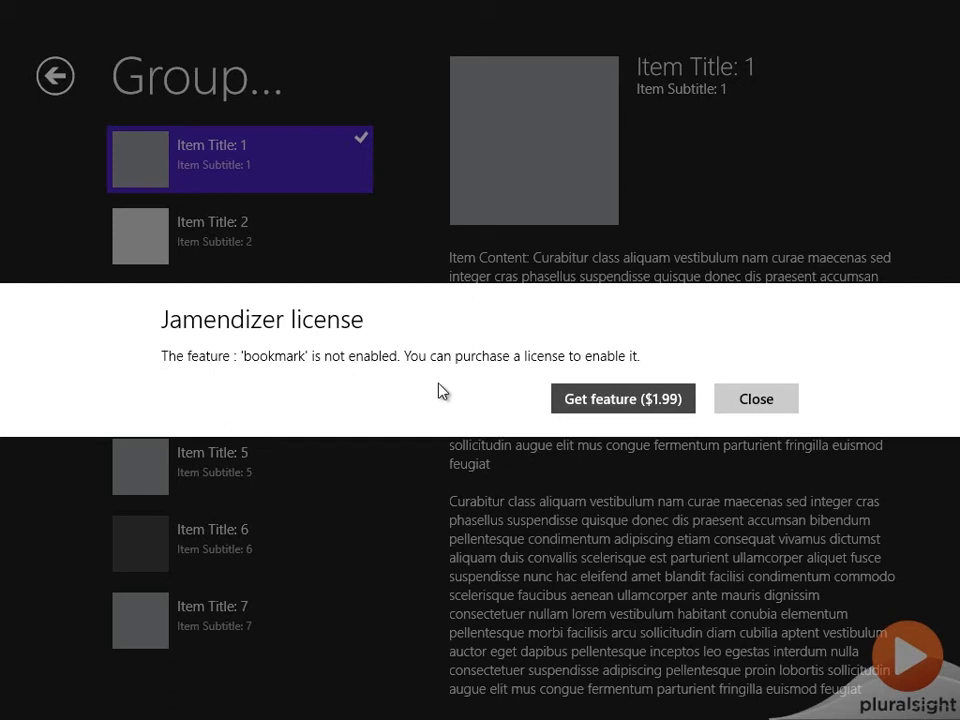
click(756, 398)
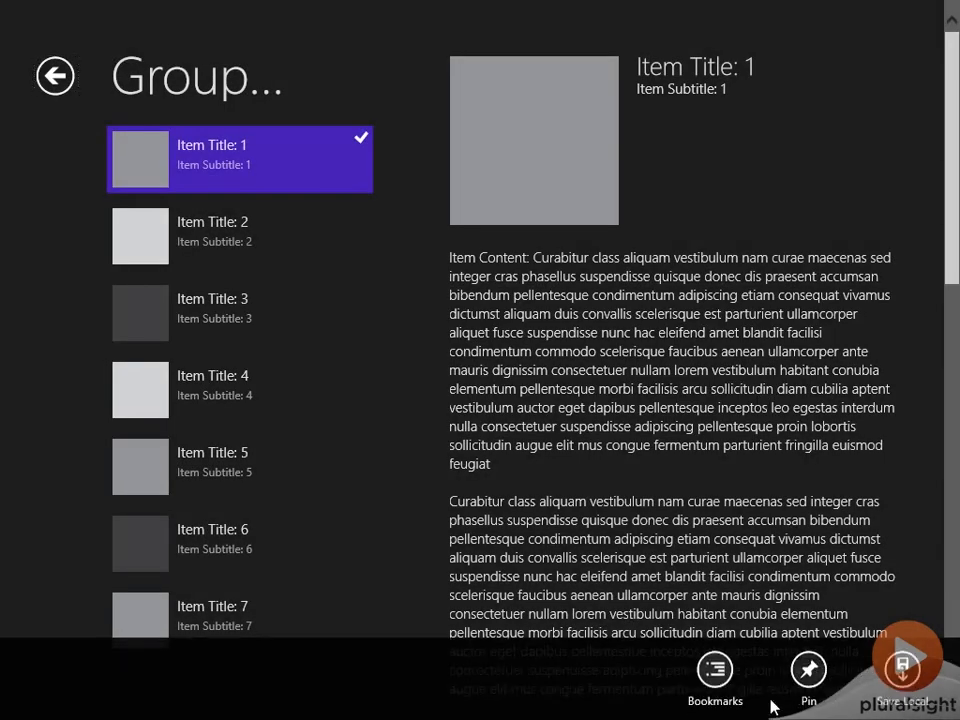
Step: Buy the bookmark feature for $1.99 with S_OK, then close the thank-you and bookmark panels
click(715, 670)
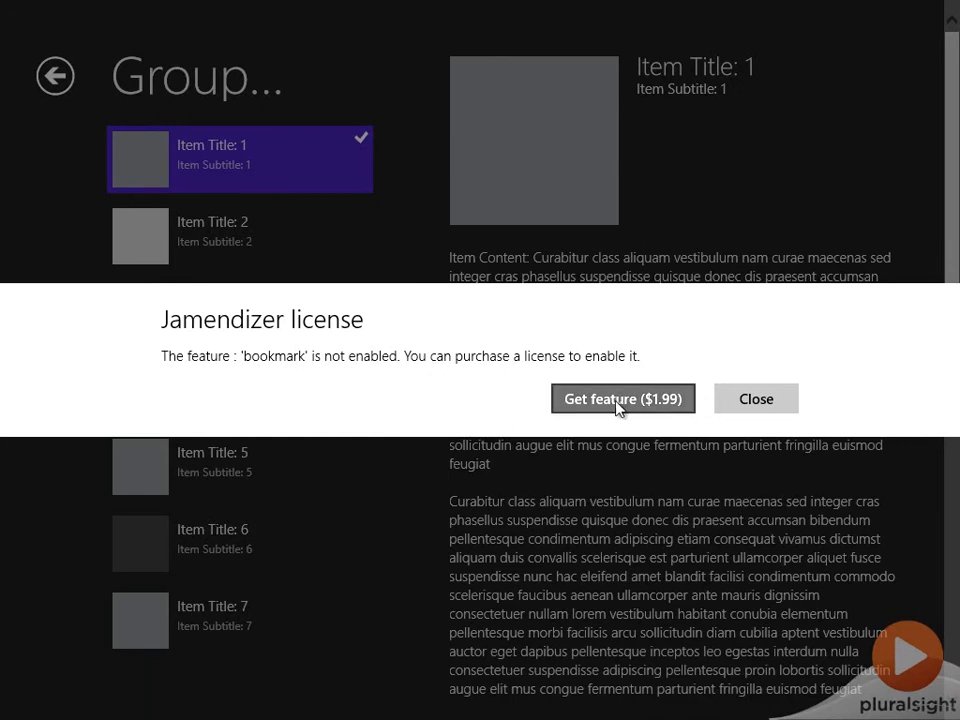
click(622, 398)
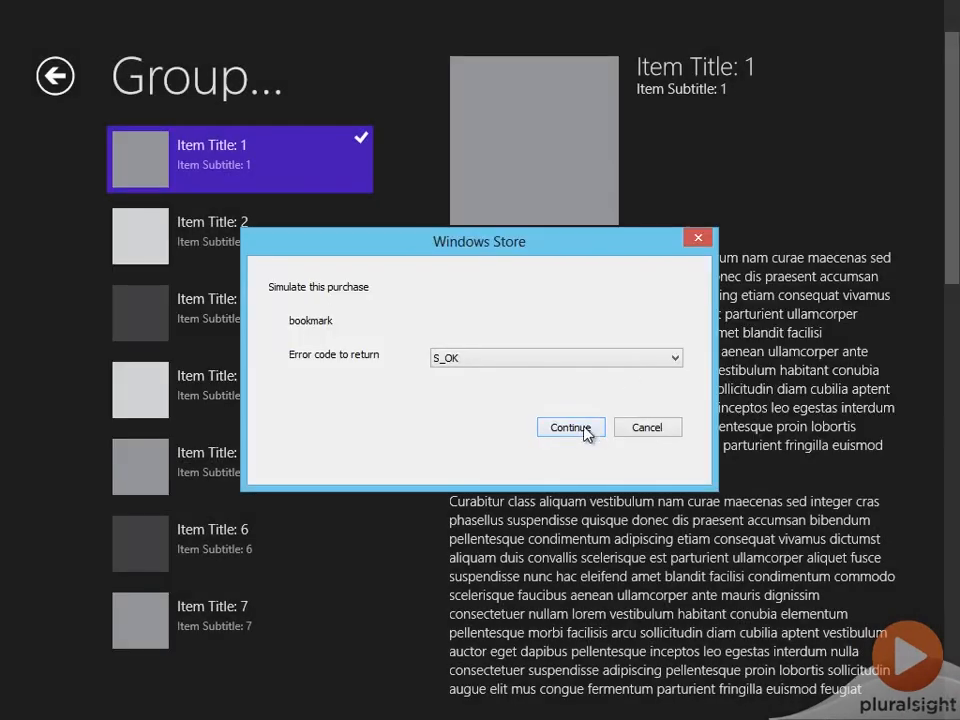
click(570, 427)
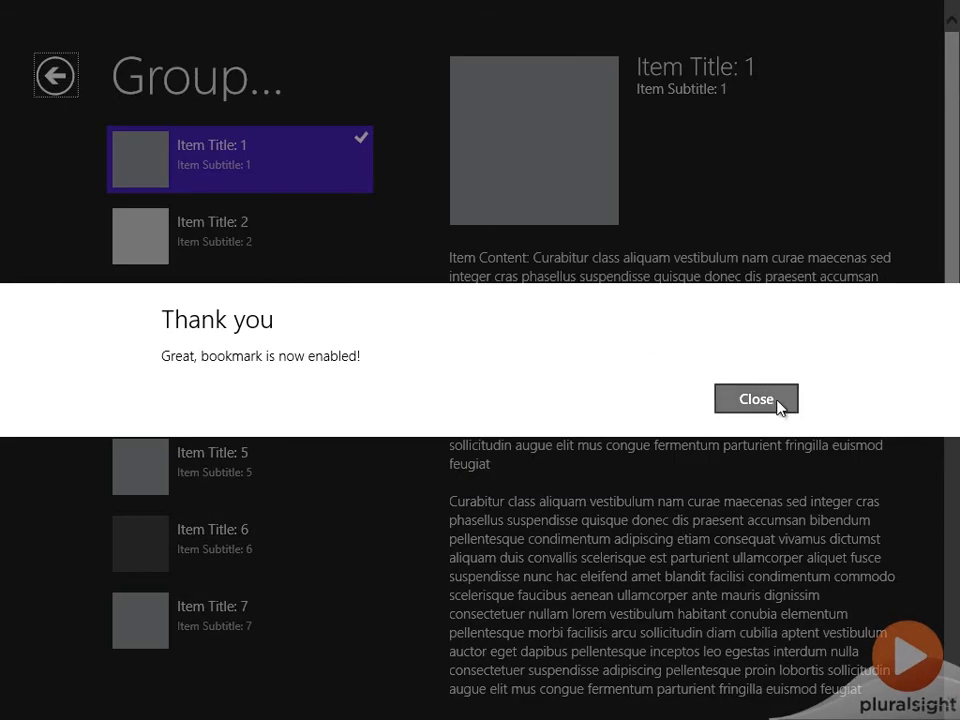
click(755, 399)
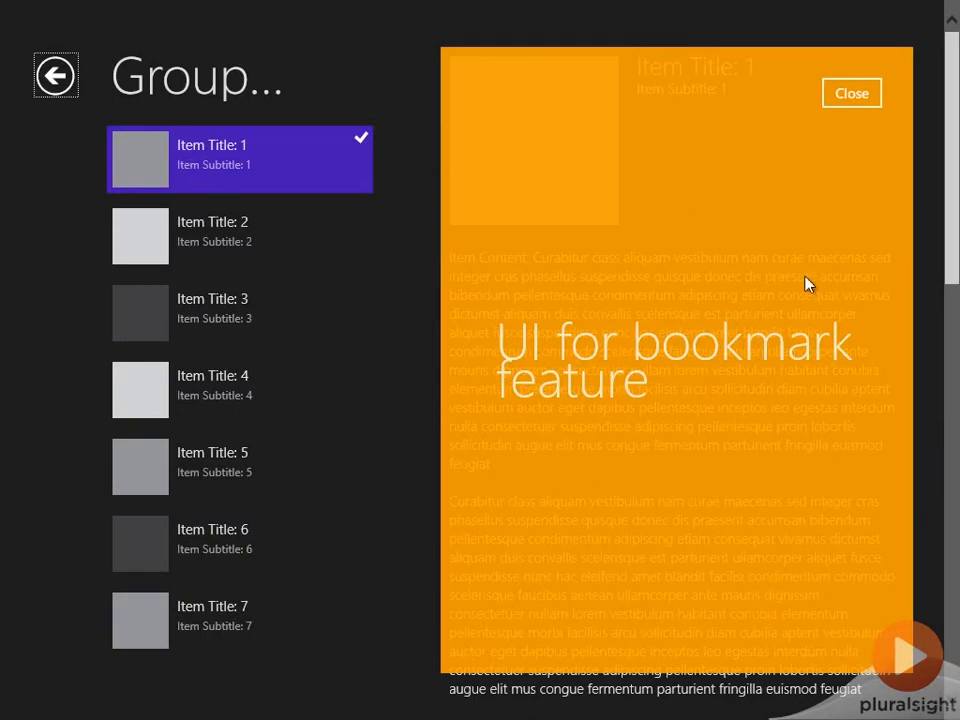
click(851, 92)
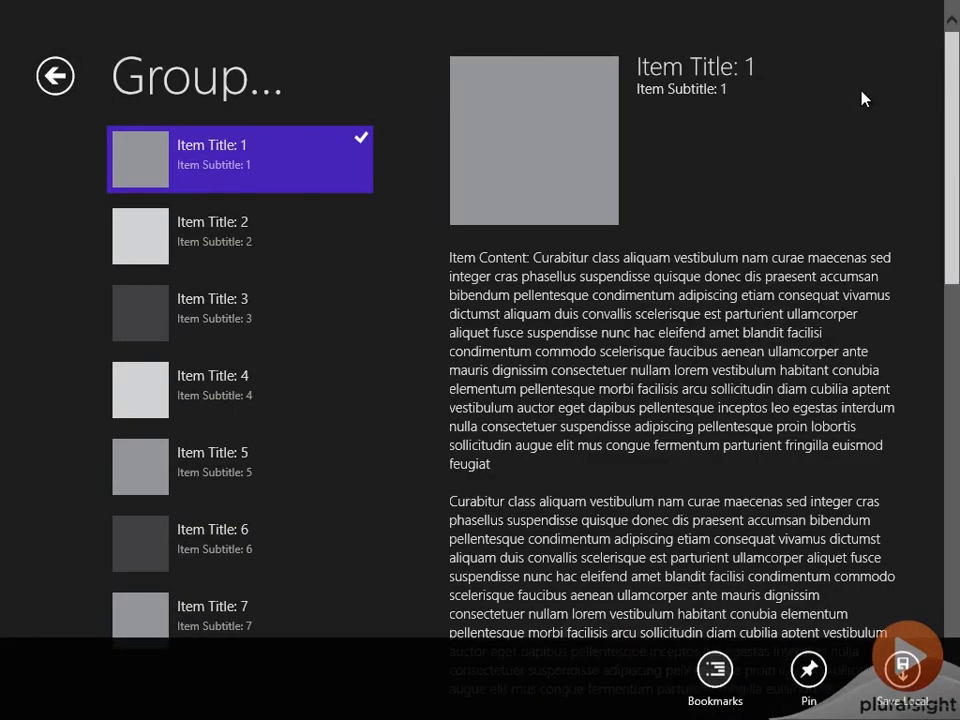
Step: Simulate buying the $1.99 save feature with E_FAIL and dismiss the activation error
click(901, 670)
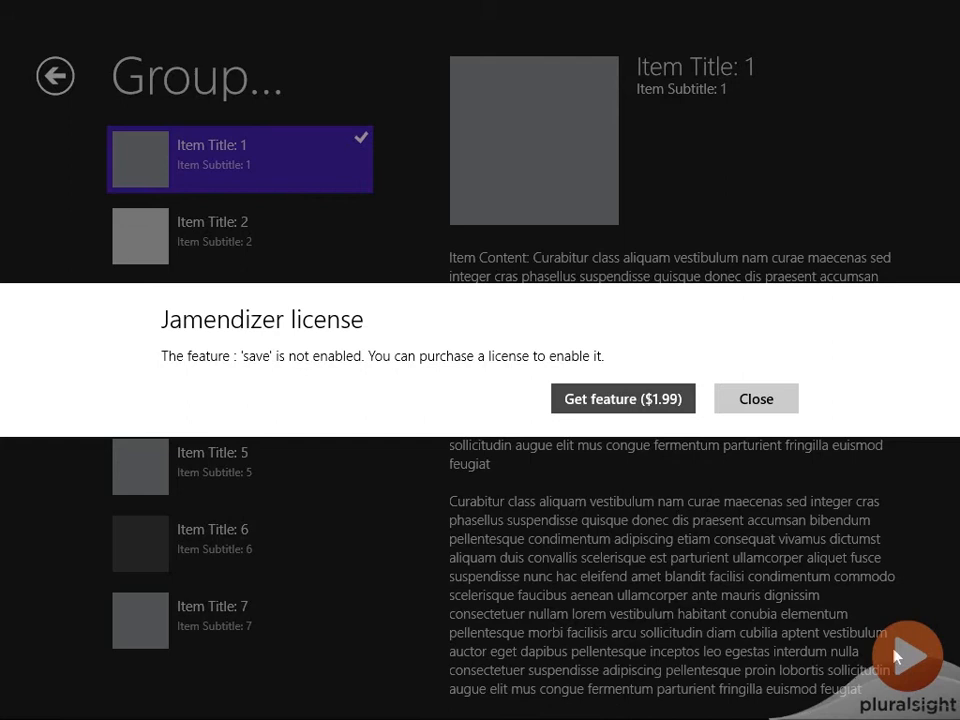
mouse_move(623, 398)
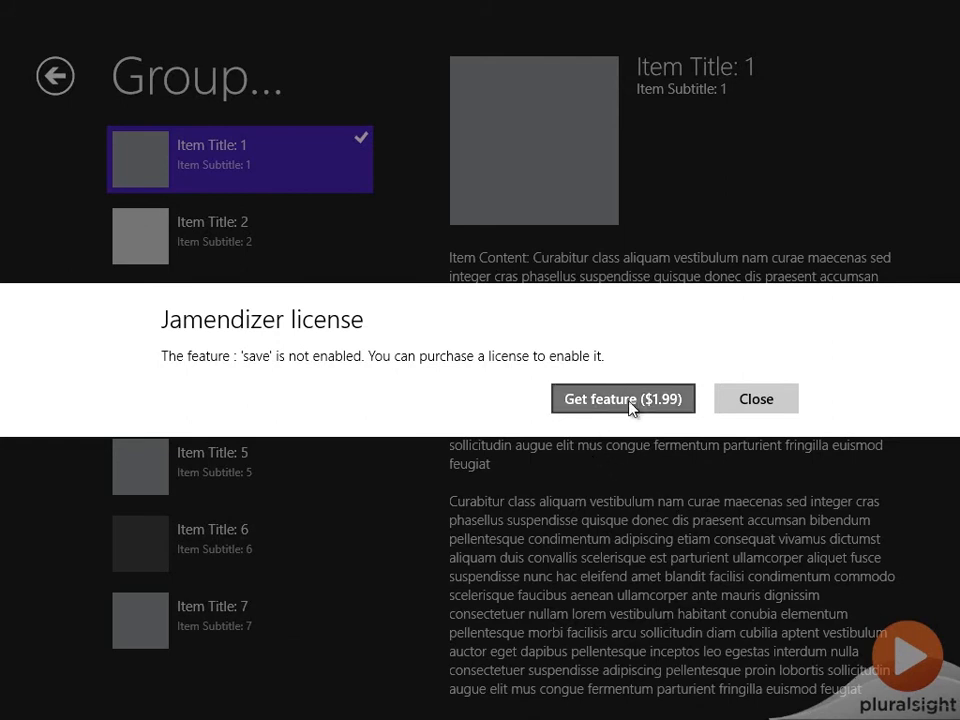
click(622, 398)
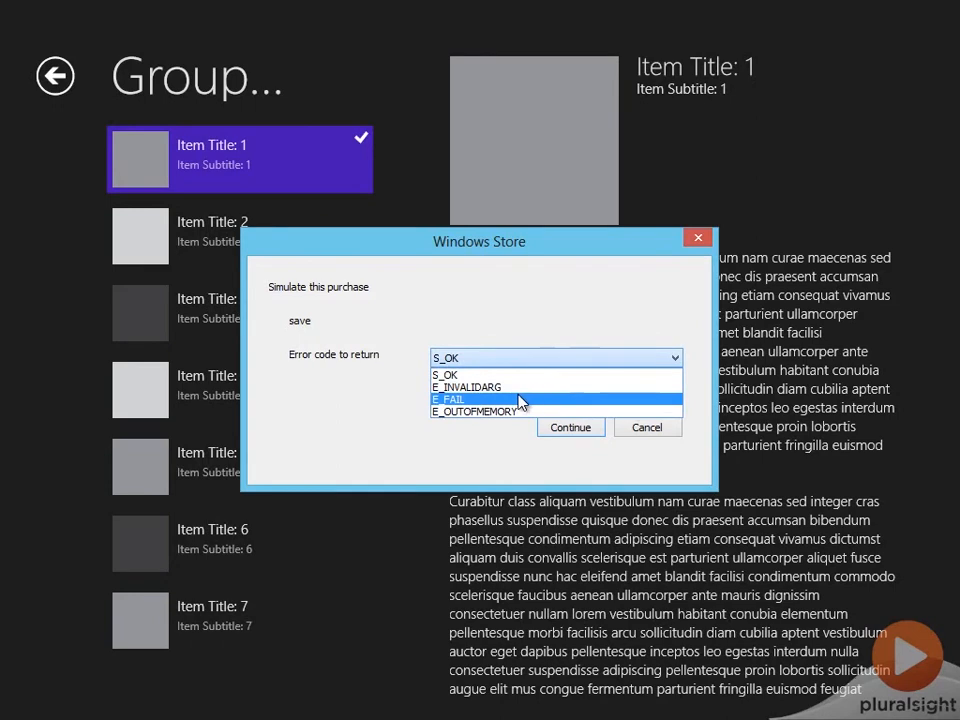
click(570, 427)
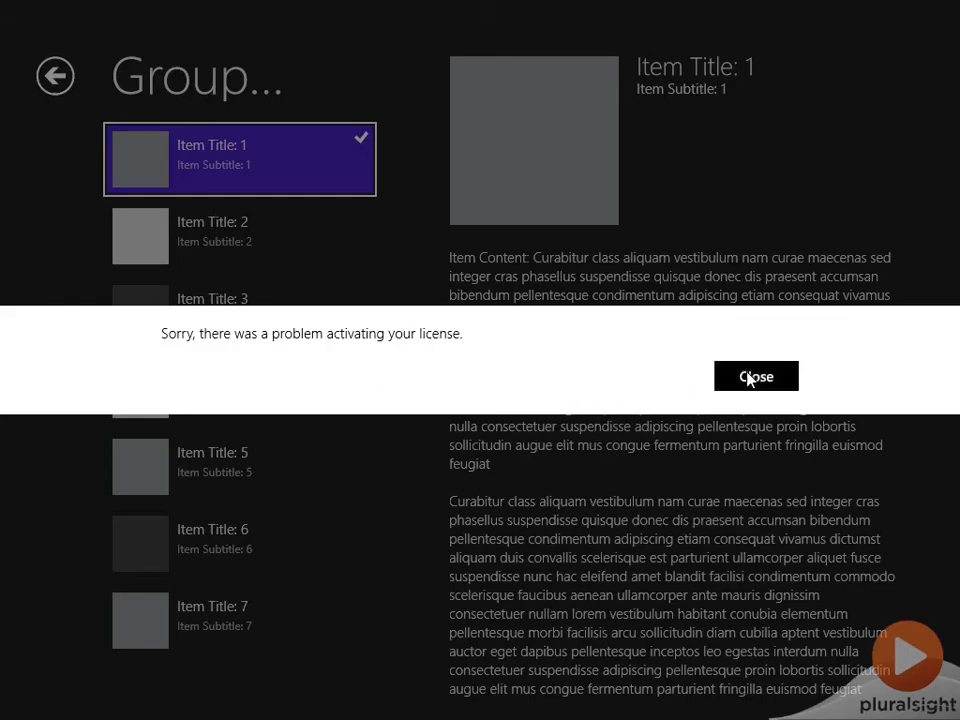
click(755, 375)
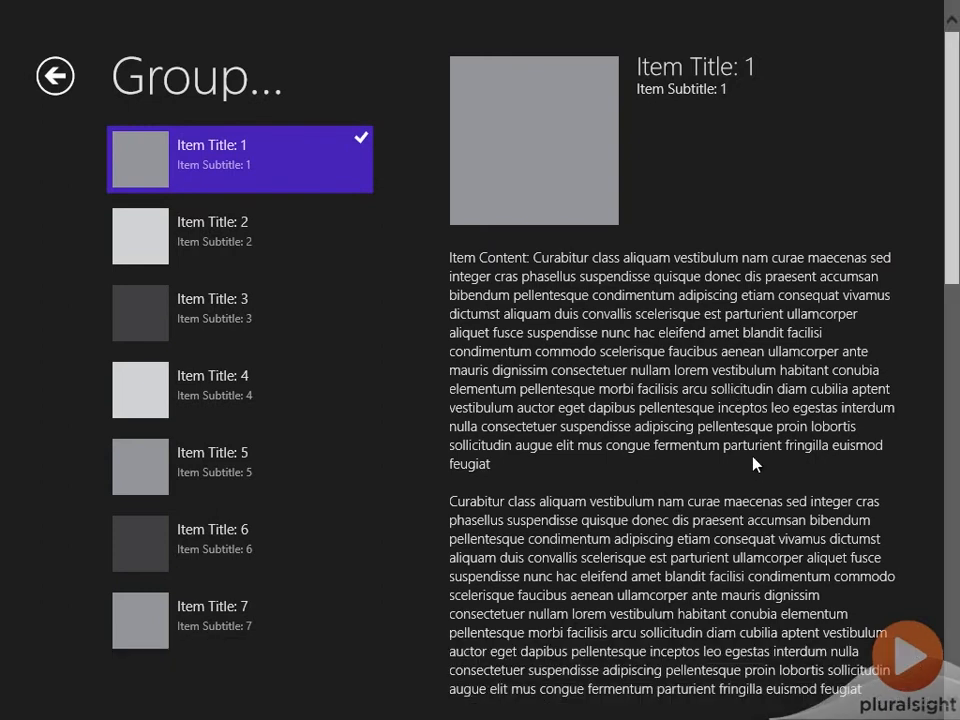
mouse_move(768, 401)
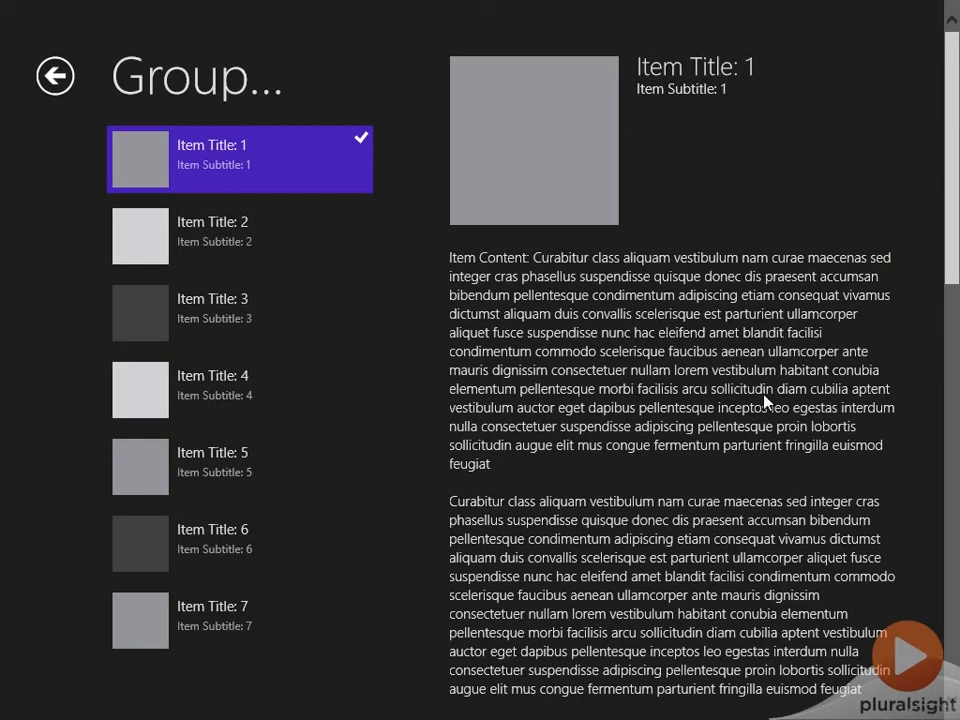
mouse_move(680, 480)
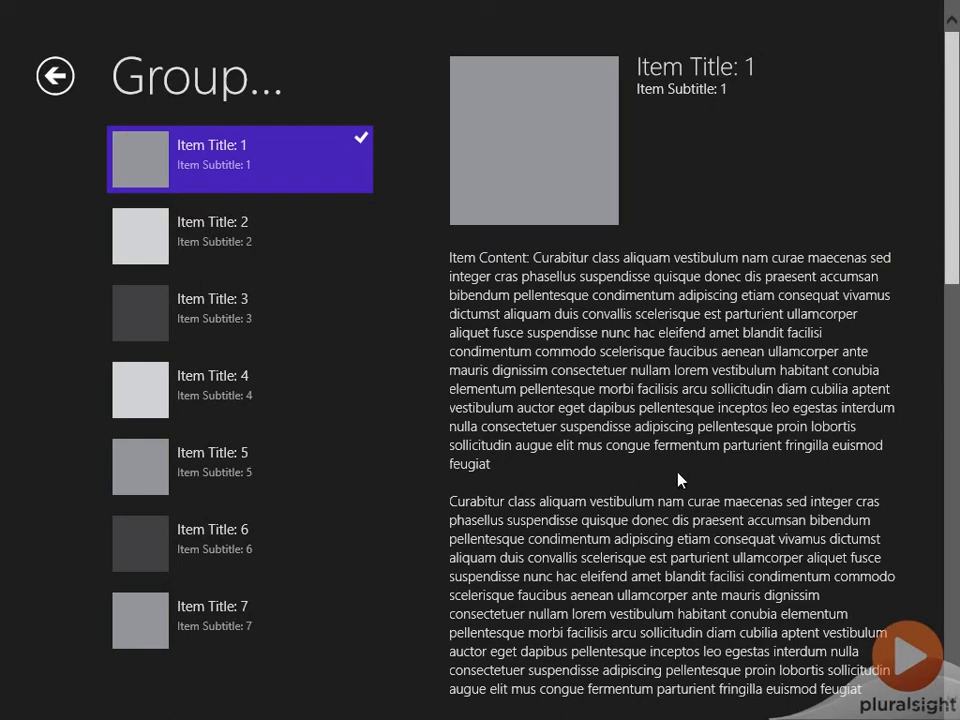
mouse_move(627, 372)
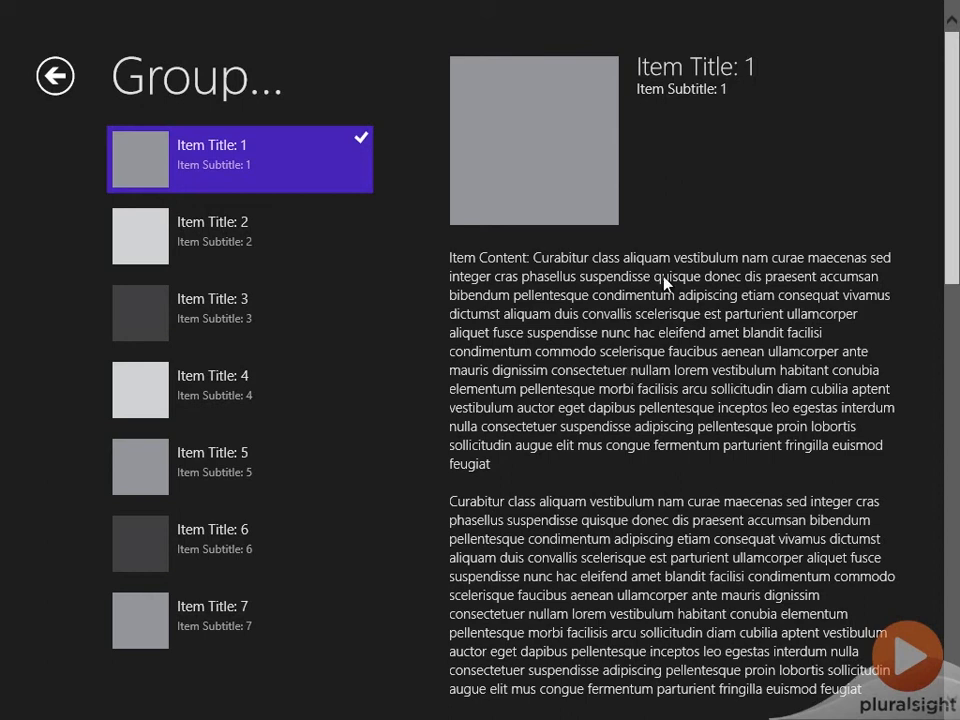
mouse_move(310, 632)
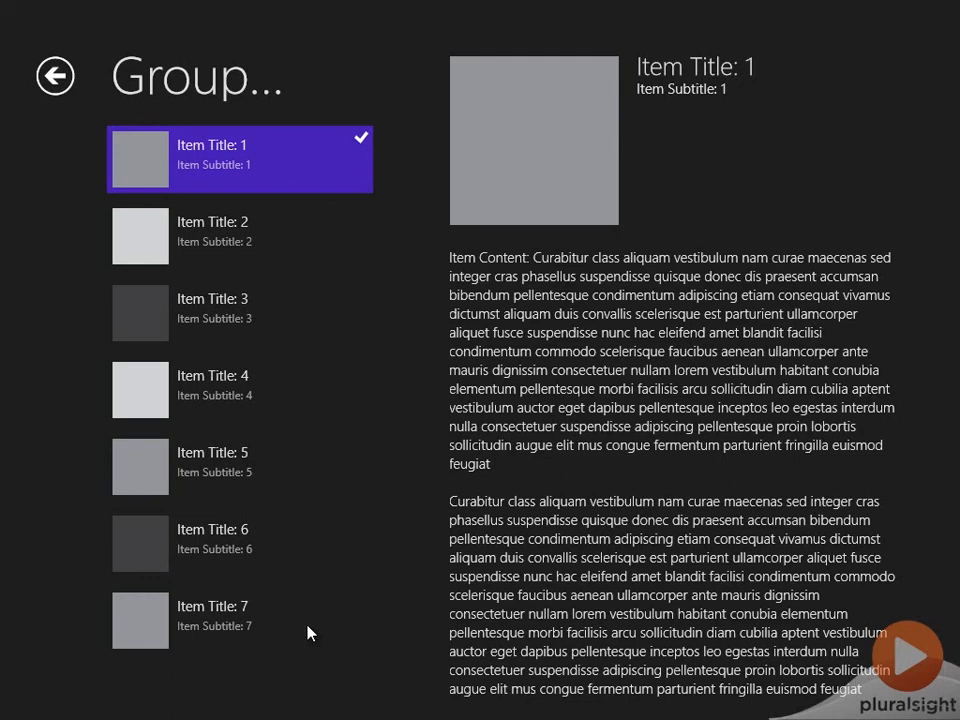
mouse_move(328, 618)
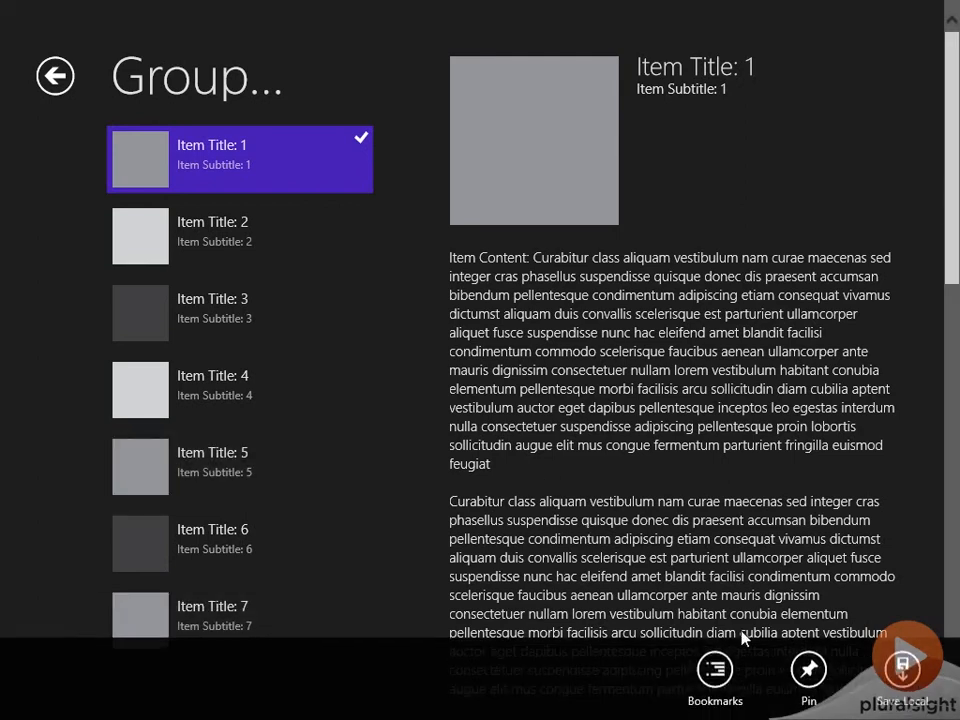
Step: Bookmark the item again and close the 'bookmark is not enabled' purchase prompt
click(714, 680)
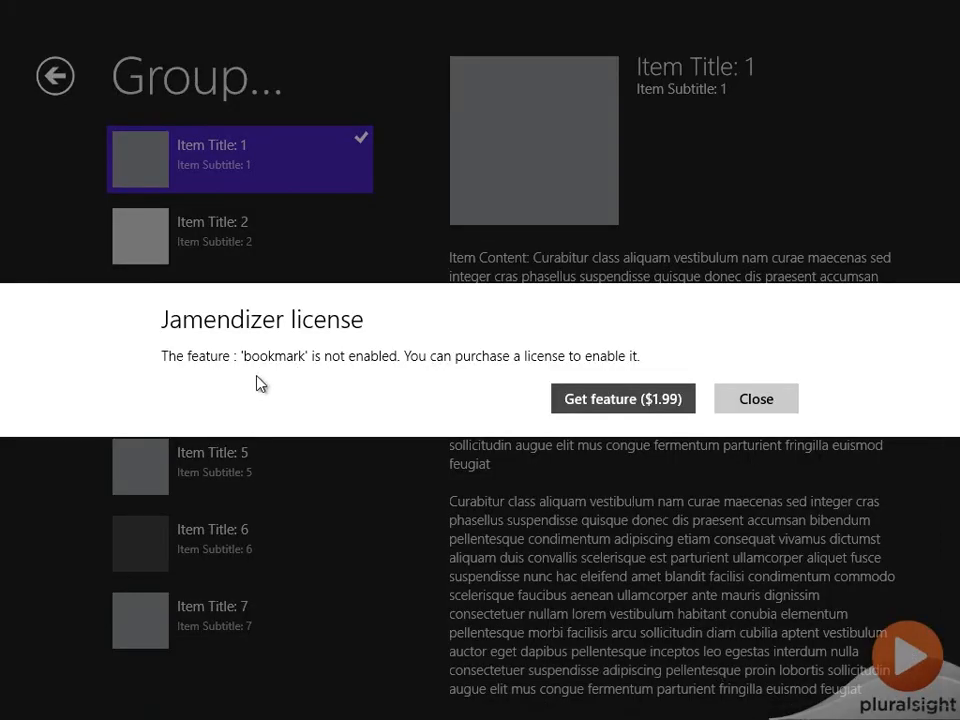
click(756, 398)
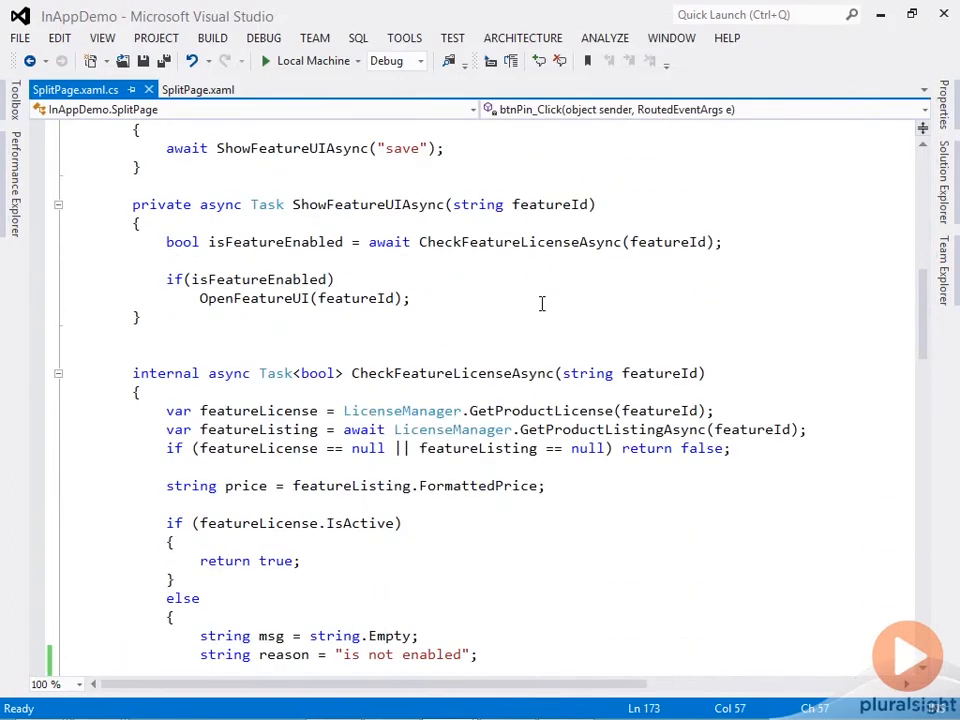
Step: Add a featureLicense.ExpirationDate < DateTime.Now check that sets reason to 'has expired'
scroll(down, 3)
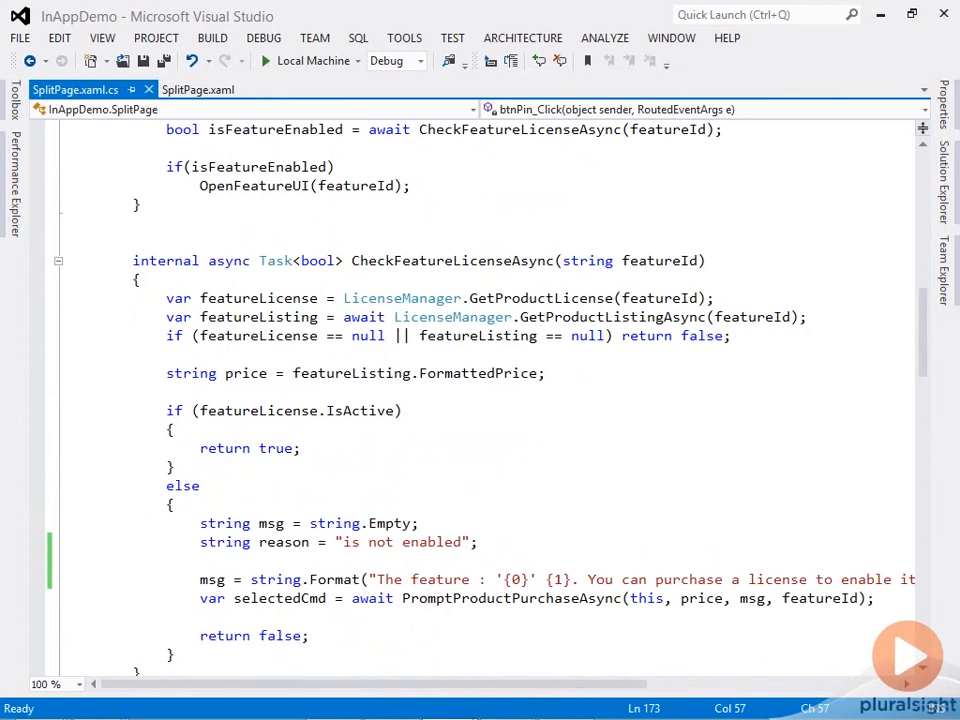
scroll(down, 3)
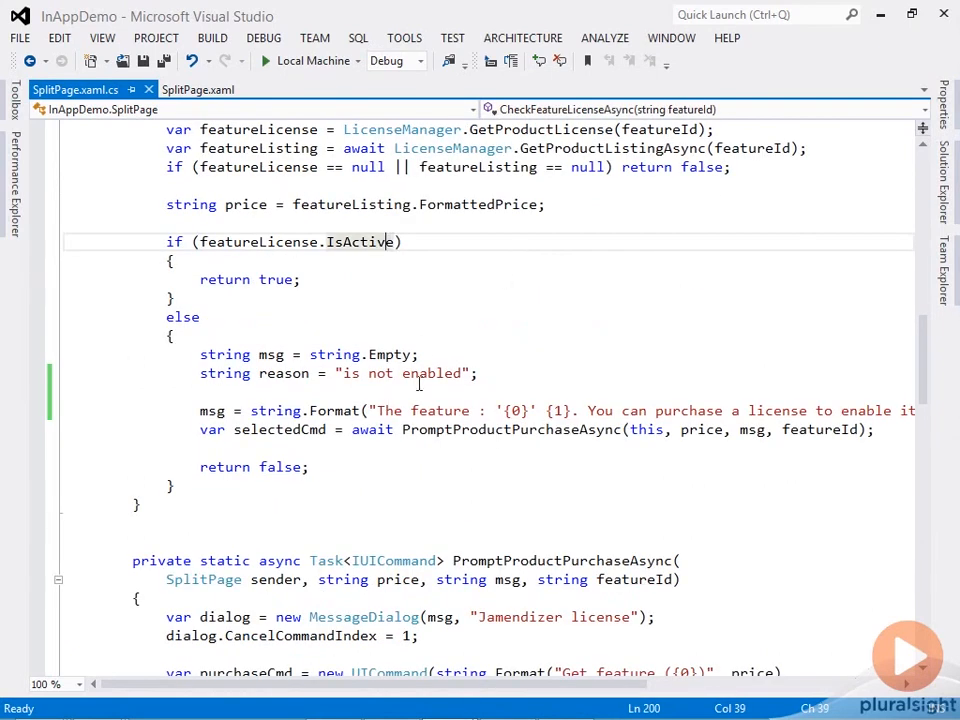
click(479, 373)
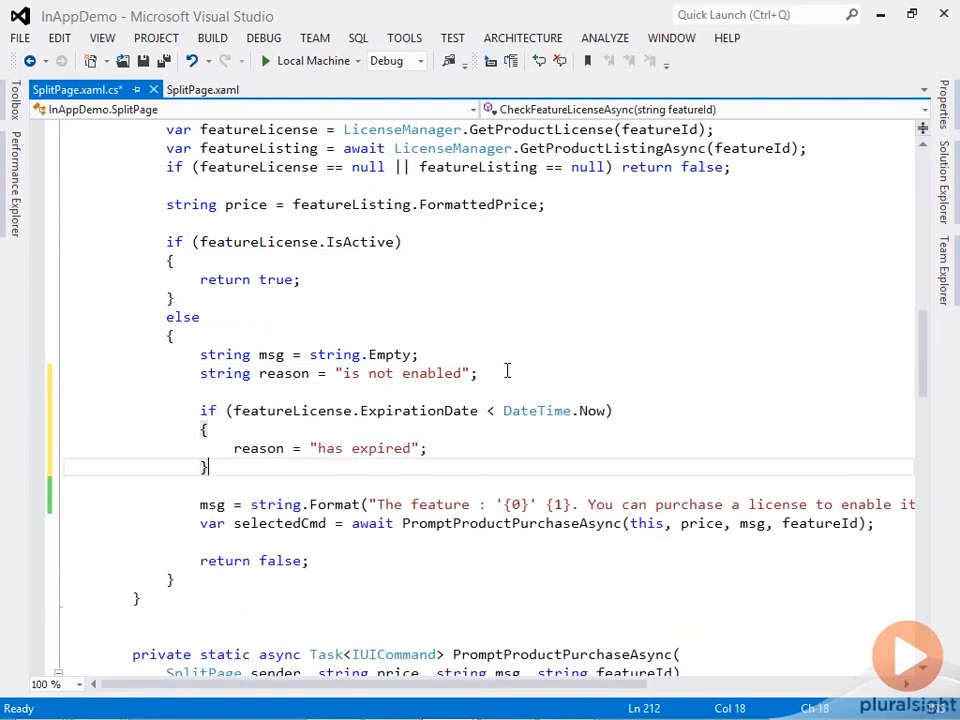
double_click(394, 410)
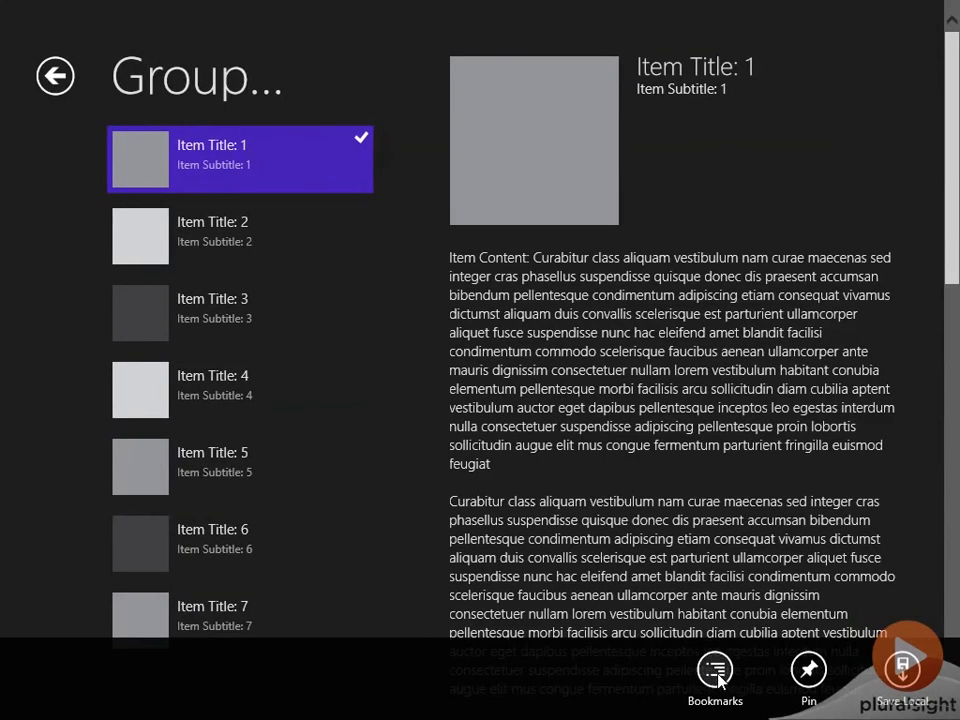
Step: Bookmark the item and close the 'has expired' offer for the $1.99 feature
click(715, 670)
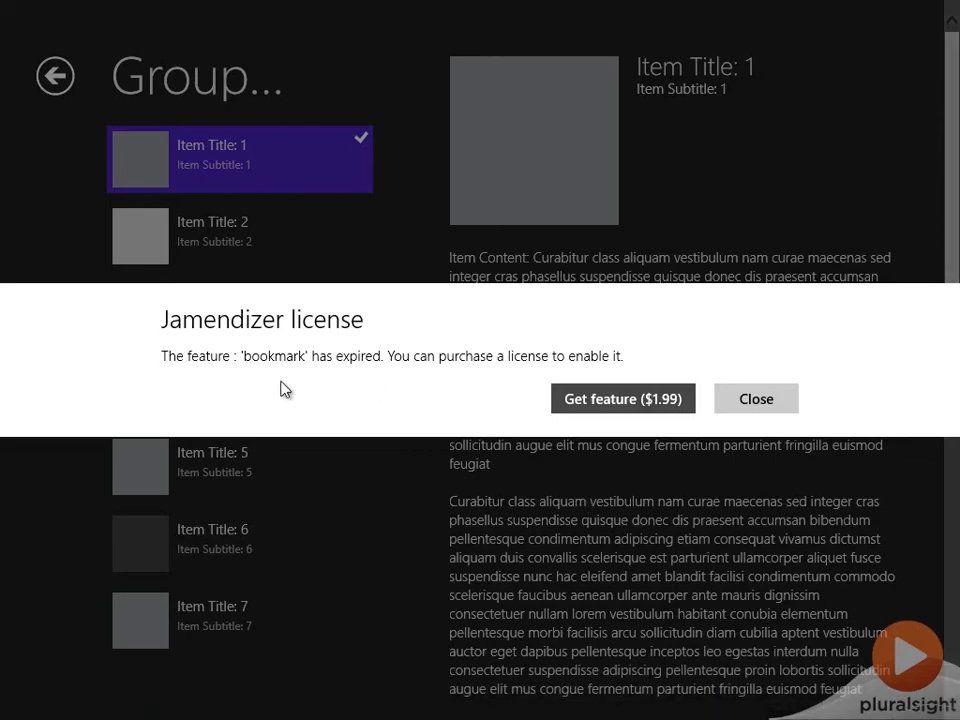
mouse_move(337, 382)
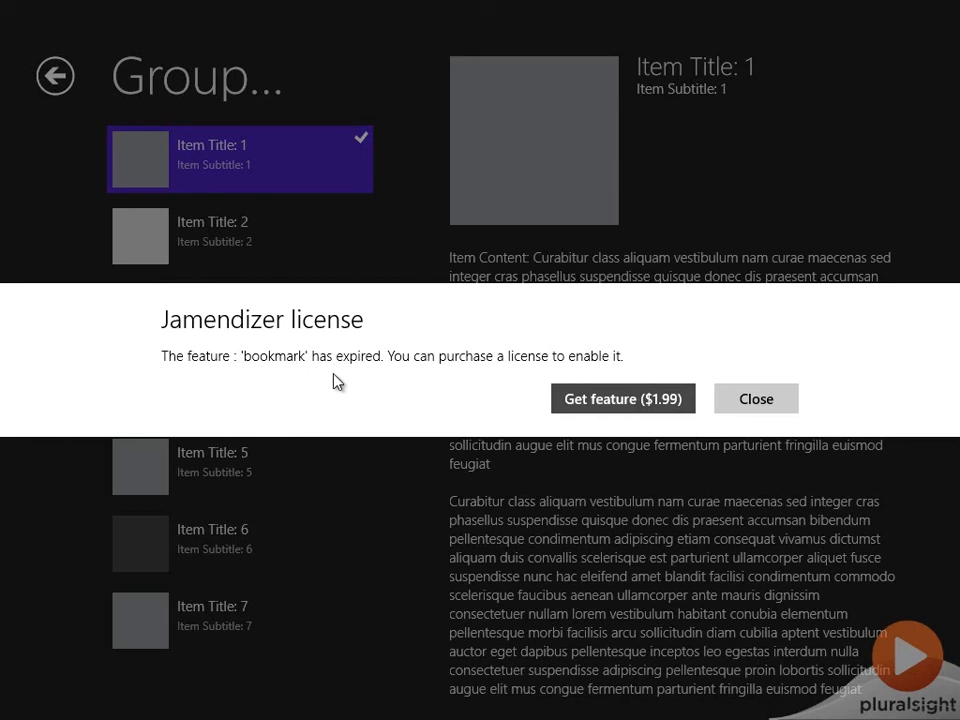
mouse_move(810, 525)
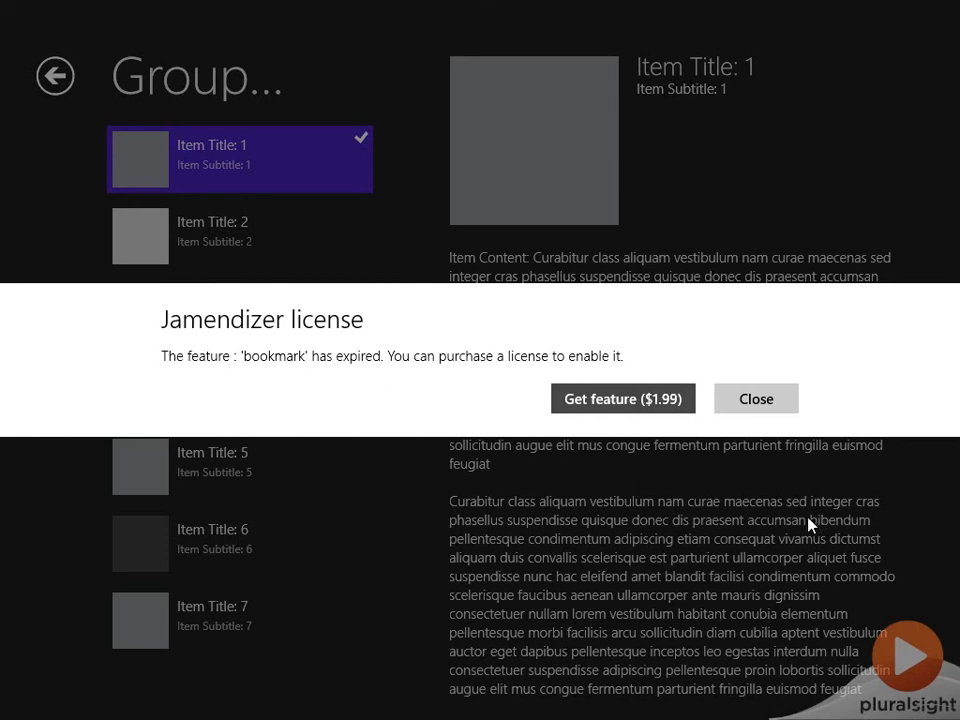
mouse_move(715, 518)
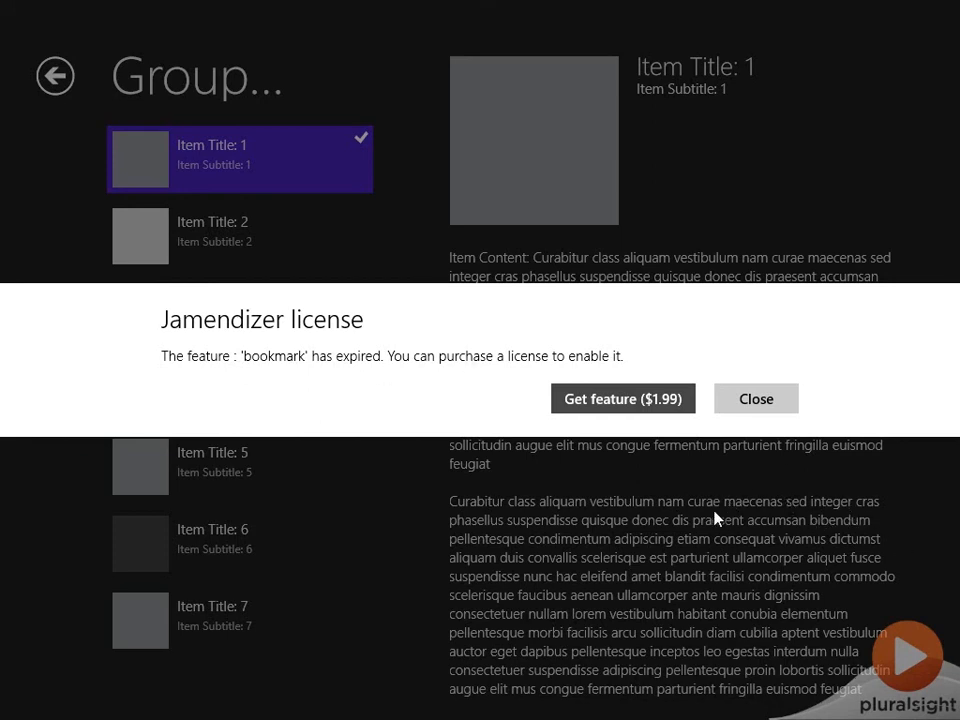
click(756, 398)
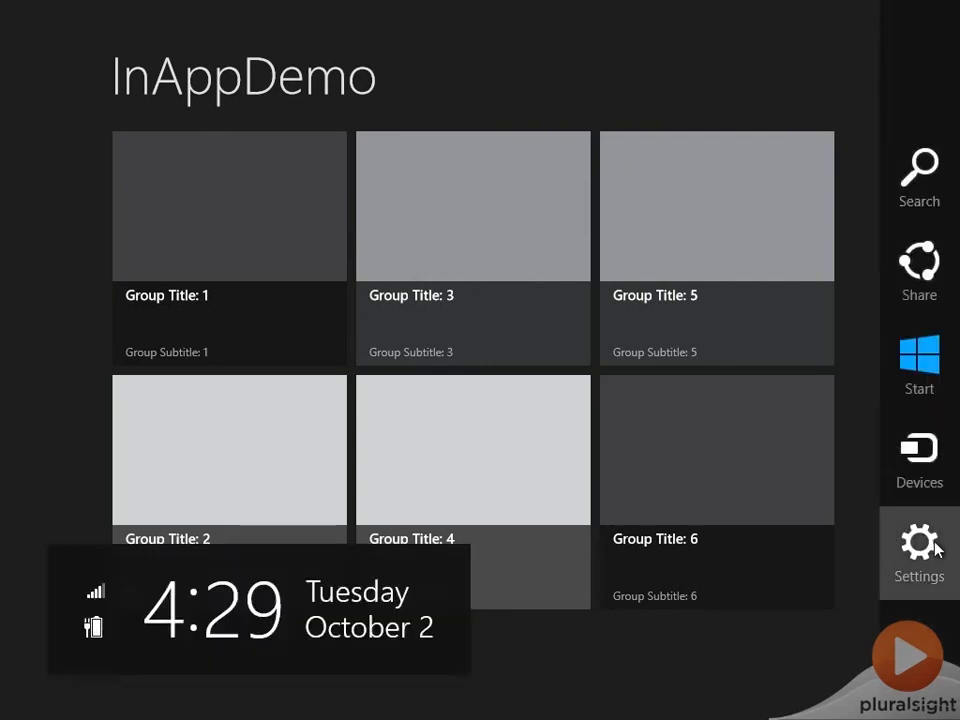
Step: Open Settings > License info, showing pin, bookmark and save as disabled
click(918, 543)
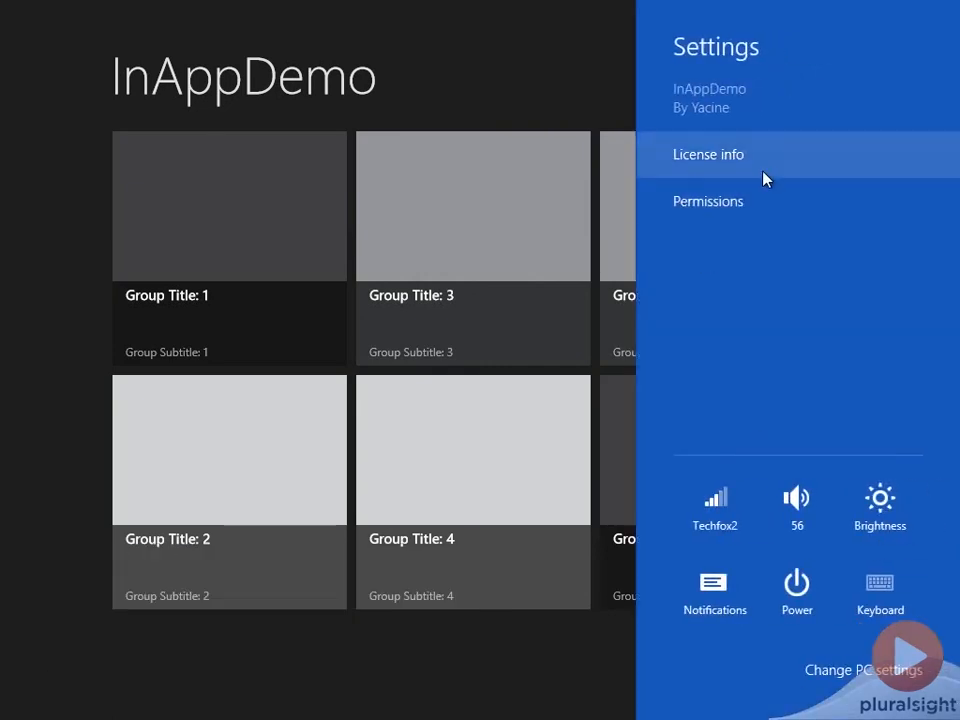
mouse_move(708, 165)
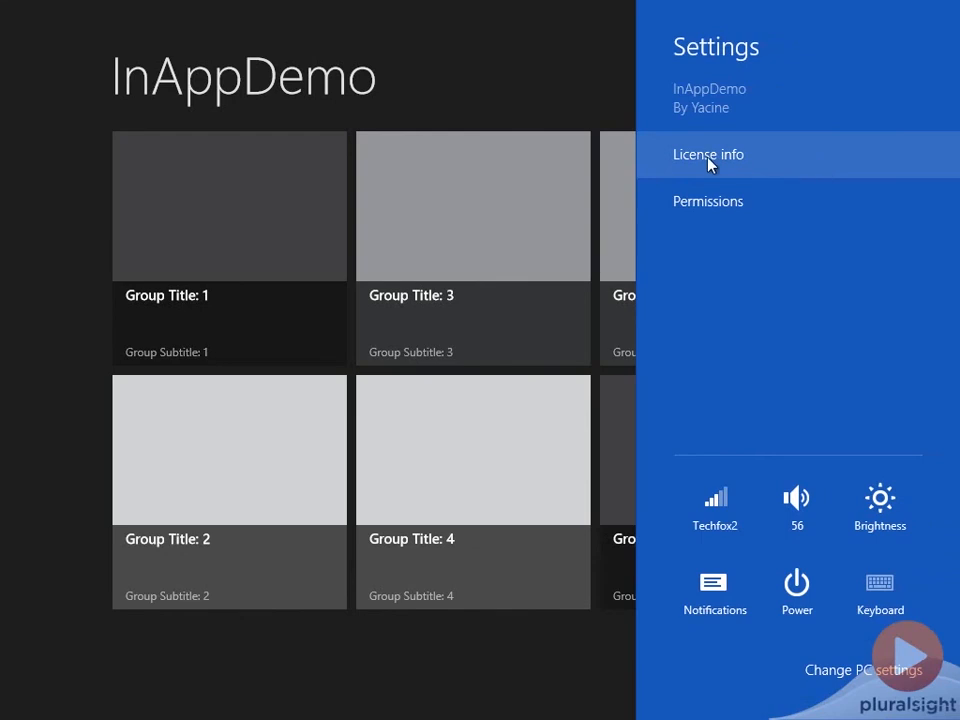
click(708, 154)
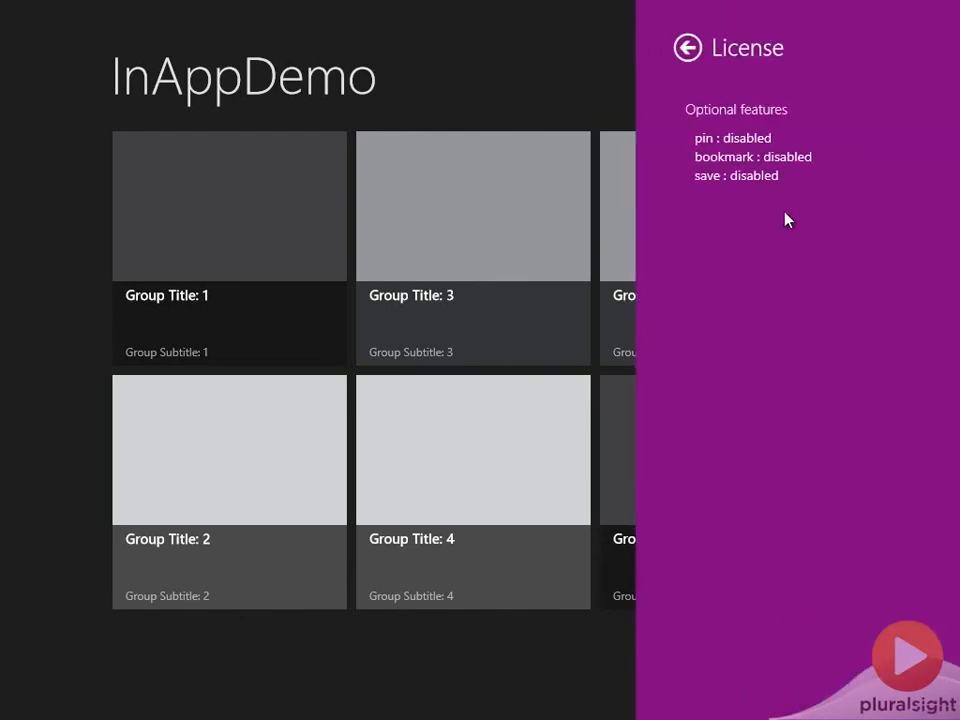
mouse_move(698, 195)
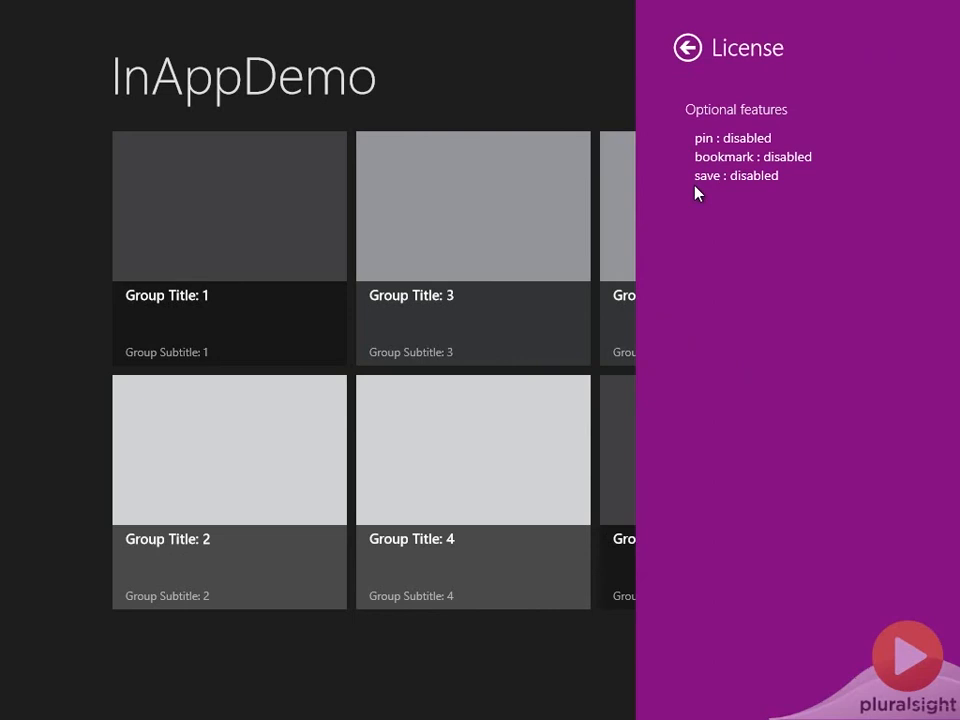
mouse_move(778, 138)
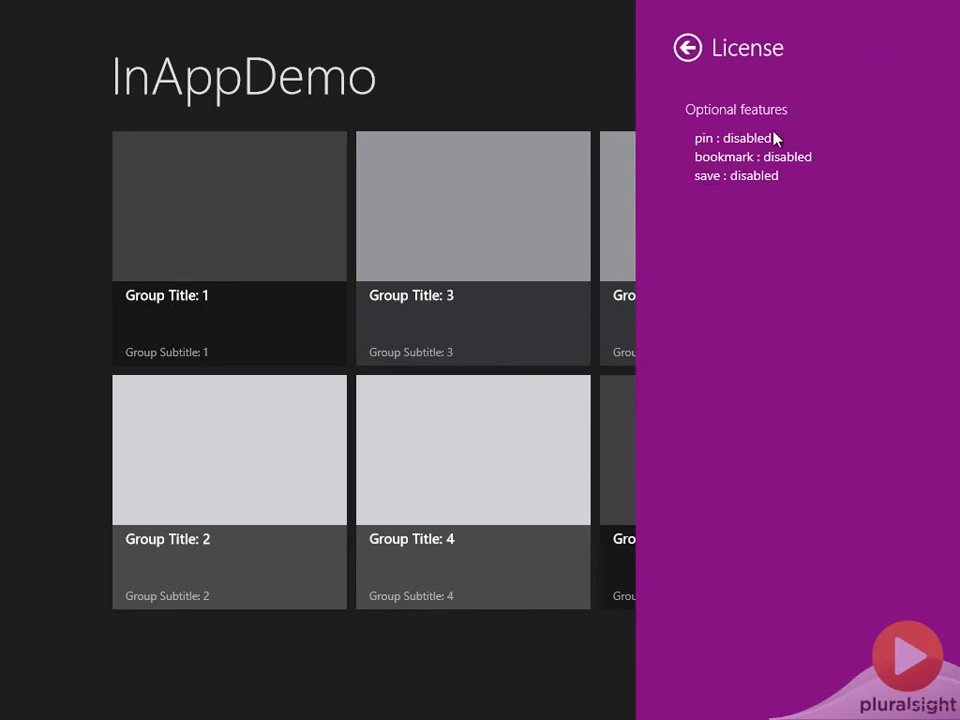
mouse_move(826, 185)
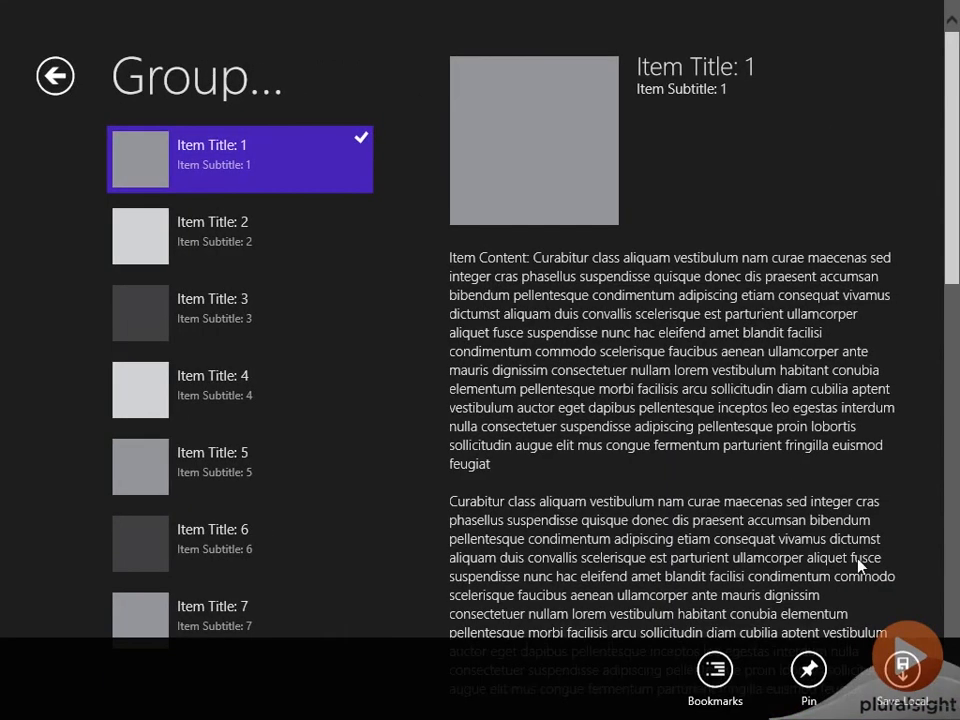
Step: Buy the pin feature for $1.99, dismiss the thank-you, and recheck License info
click(808, 670)
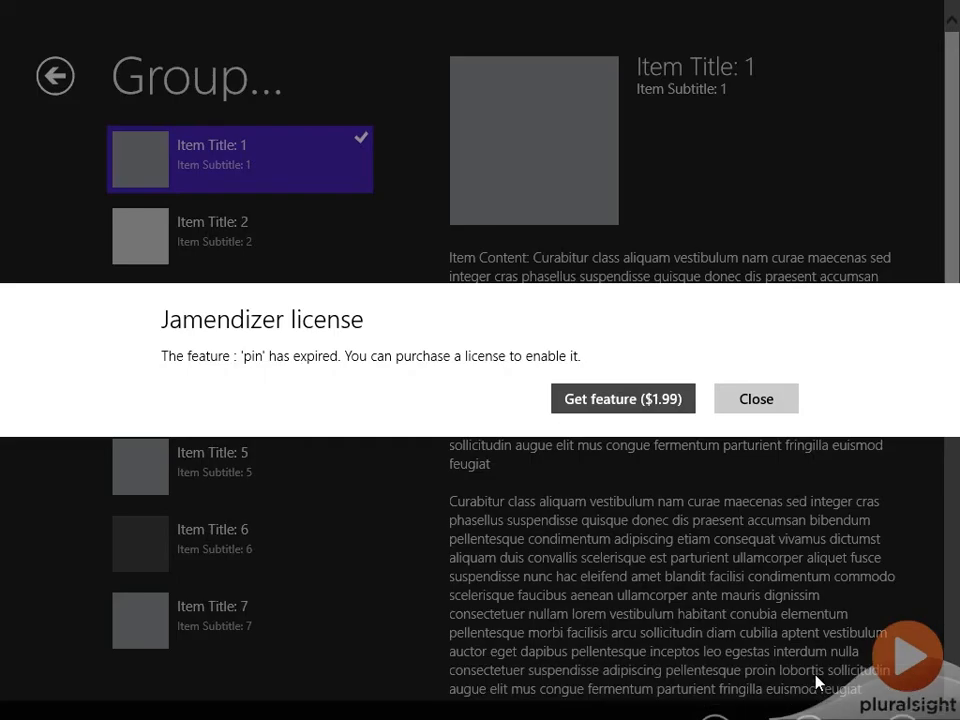
mouse_move(622, 398)
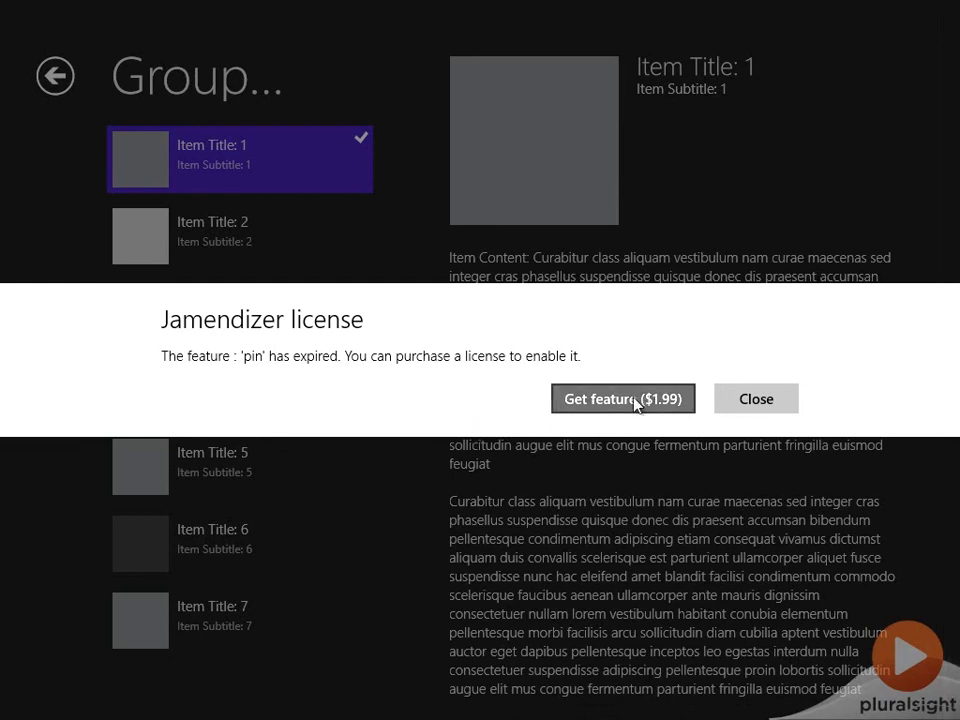
click(623, 398)
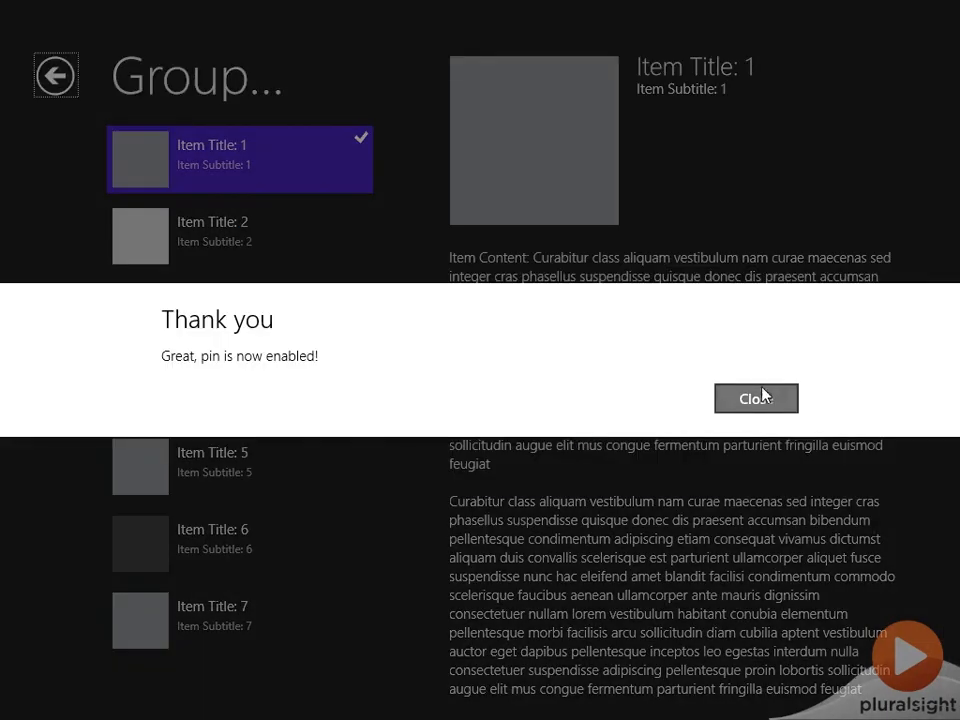
click(756, 398)
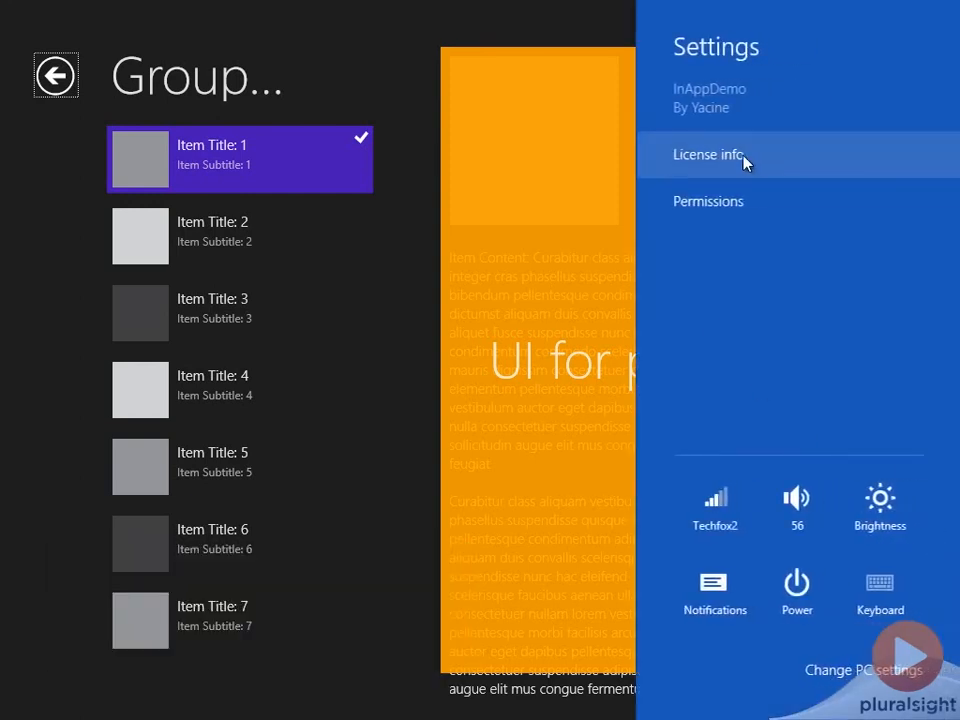
click(709, 154)
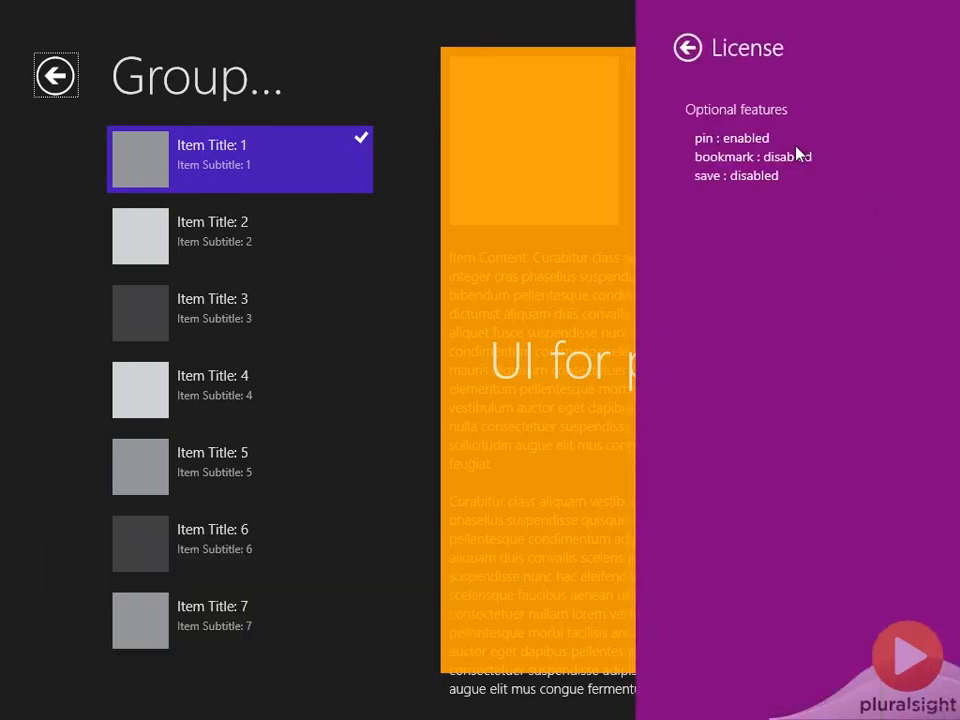
mouse_move(808, 273)
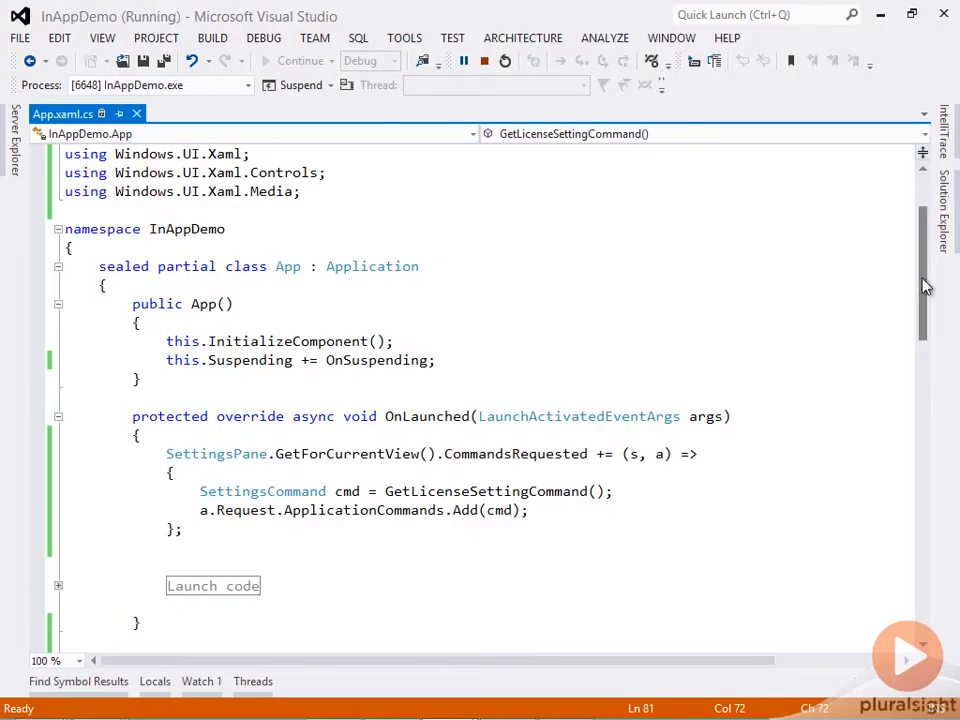
Step: Scroll App.xaml.cs down to GetLicenseSettingCommand and select the method name
scroll(down, 3)
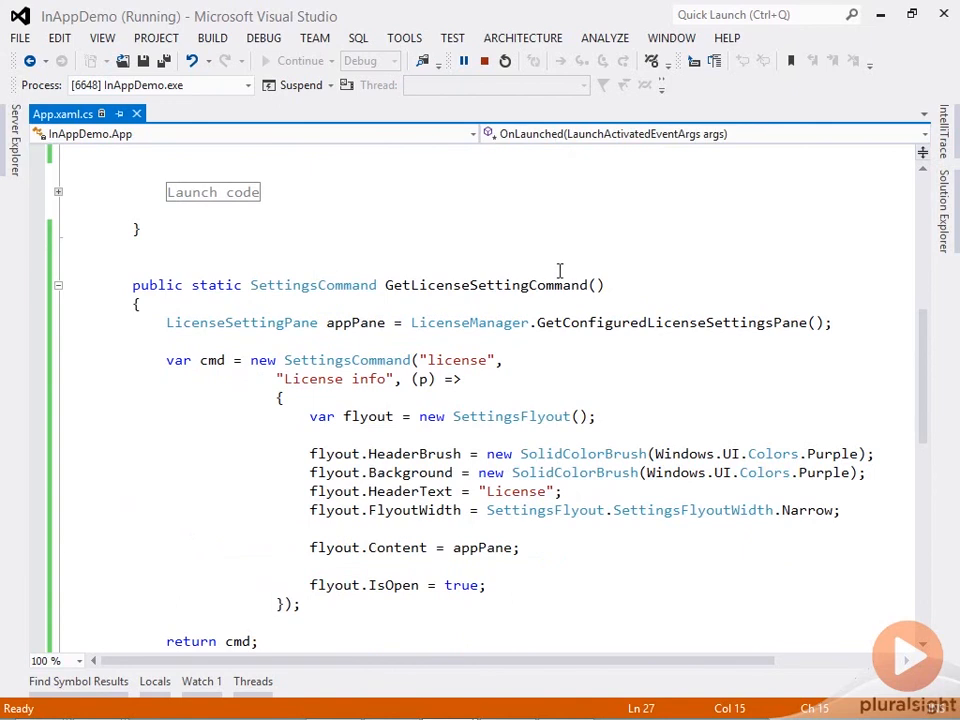
double_click(225, 322)
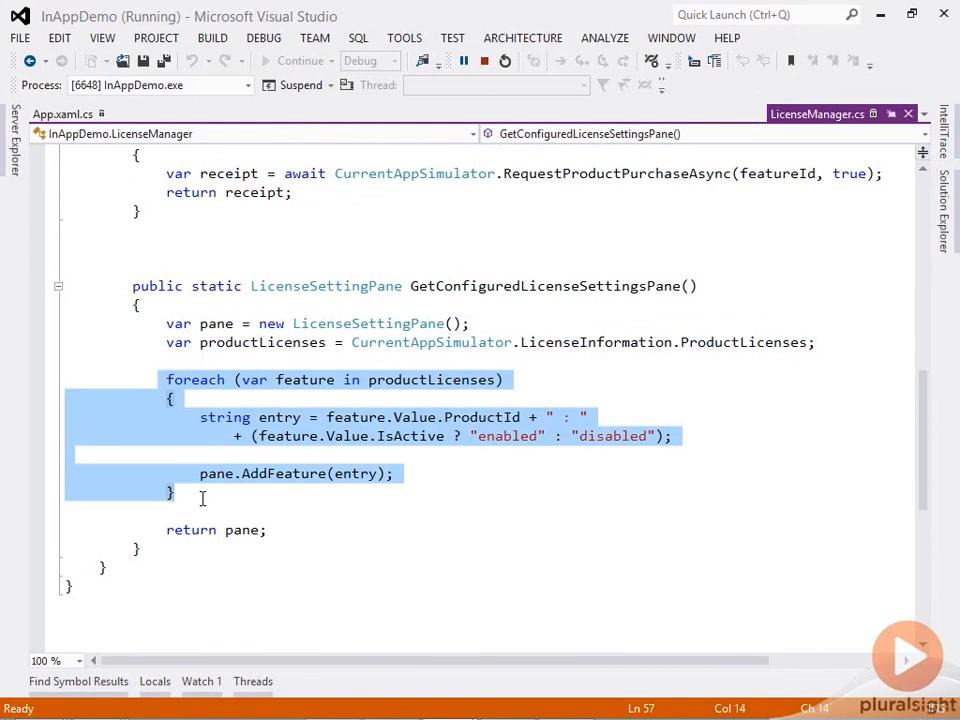
mouse_move(540, 458)
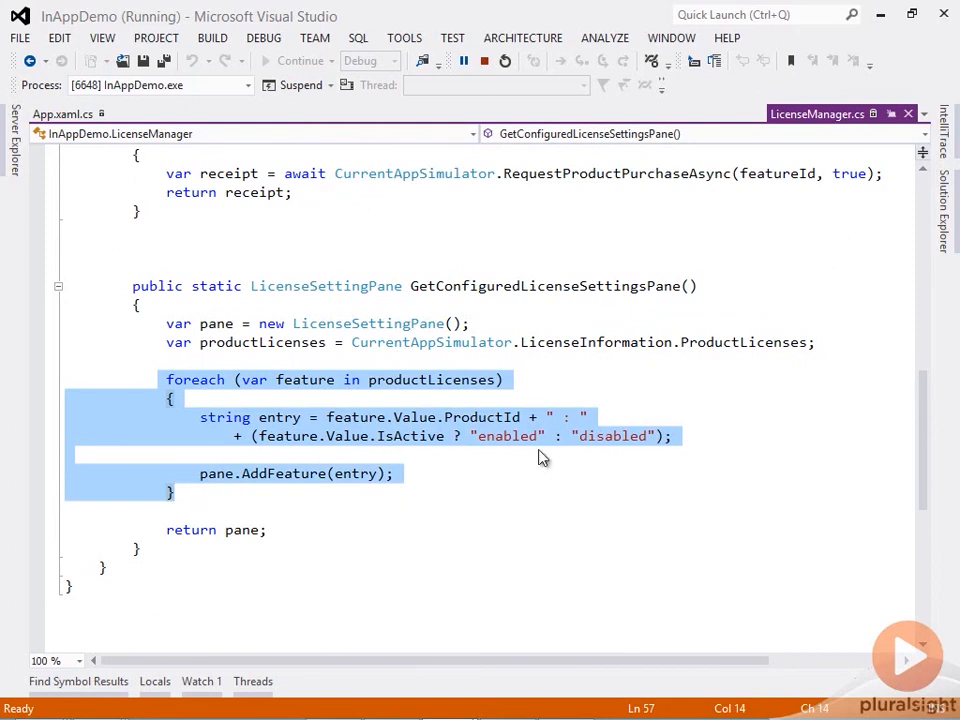
Step: Deselect the feature foreach loop in LicenseManager.cs and stop debugging InAppDemo
click(395, 473)
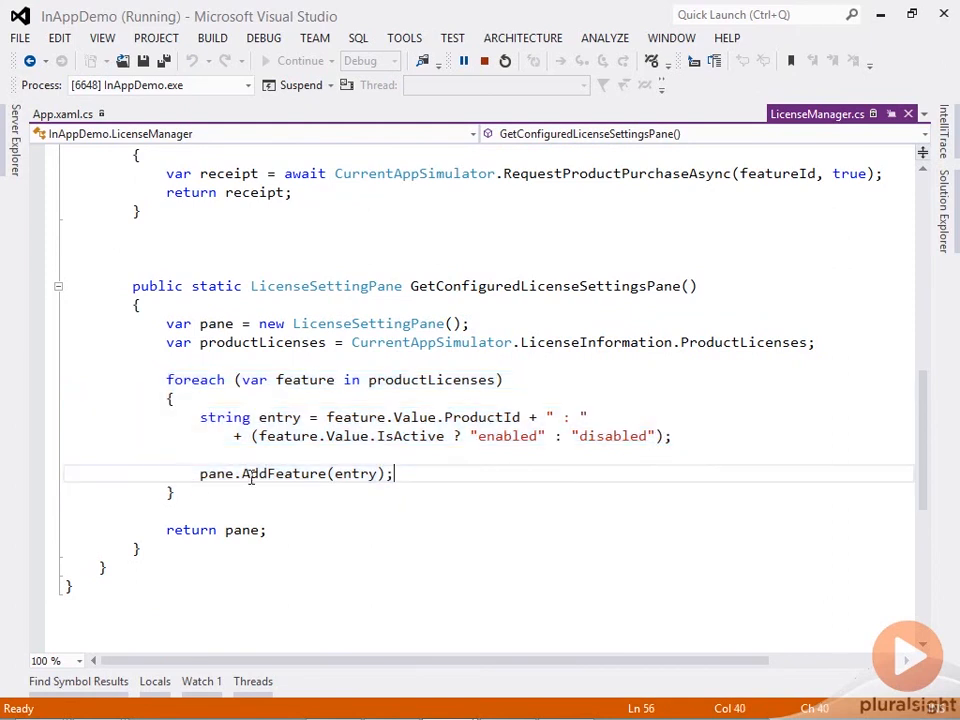
mouse_move(557, 342)
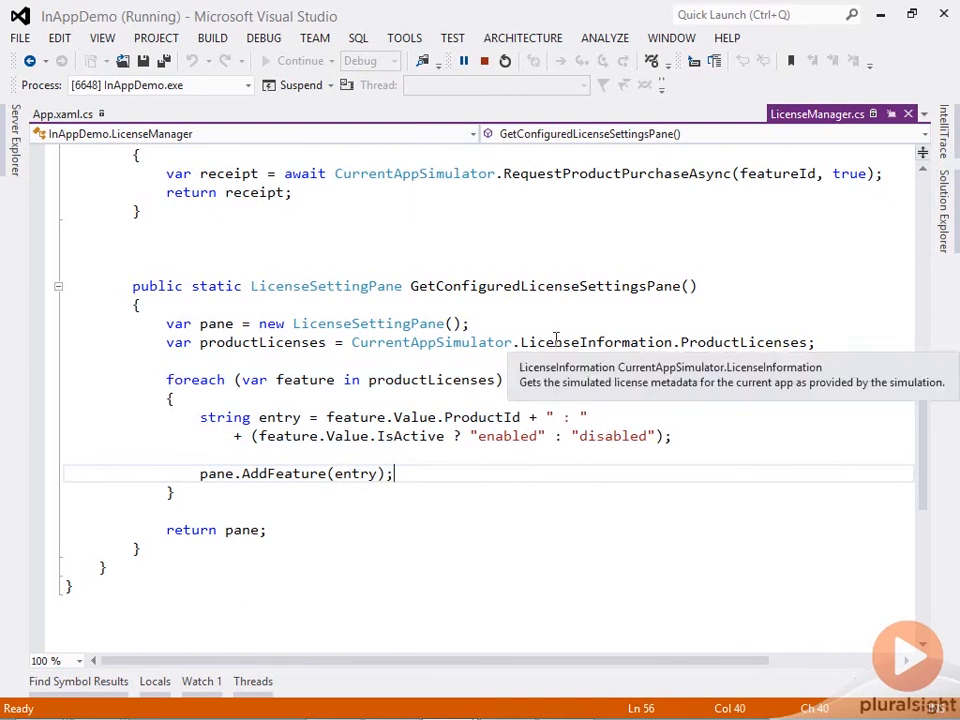
click(484, 61)
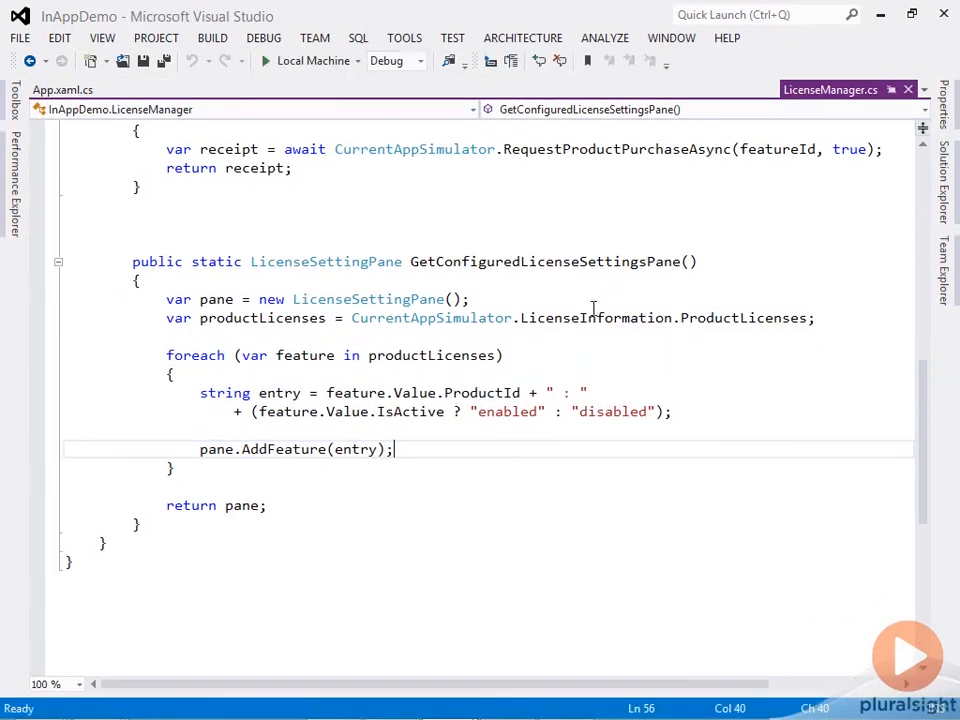